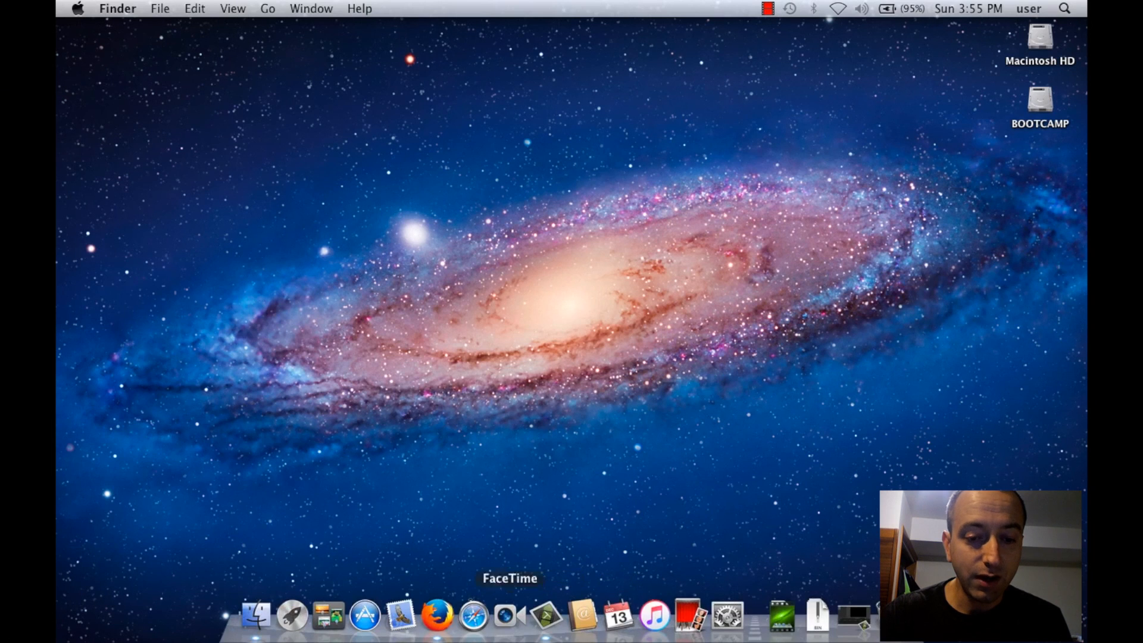
Scroll through the RT-N16 wiki's upgrade section, then switch to the router's admin page.
click(436, 614)
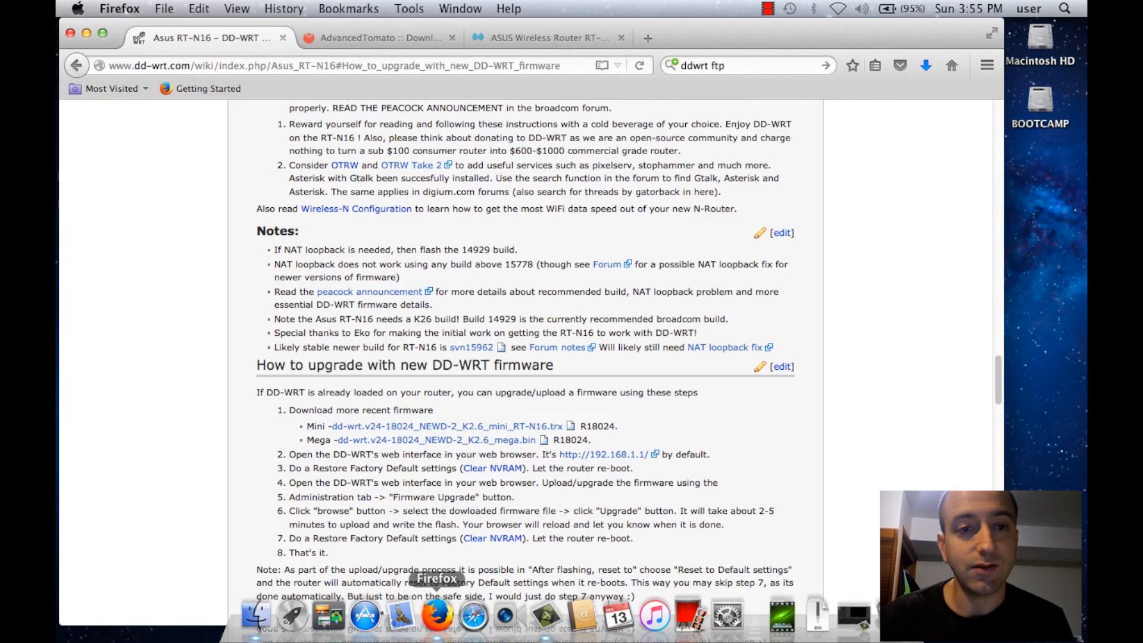
scroll(down, 3)
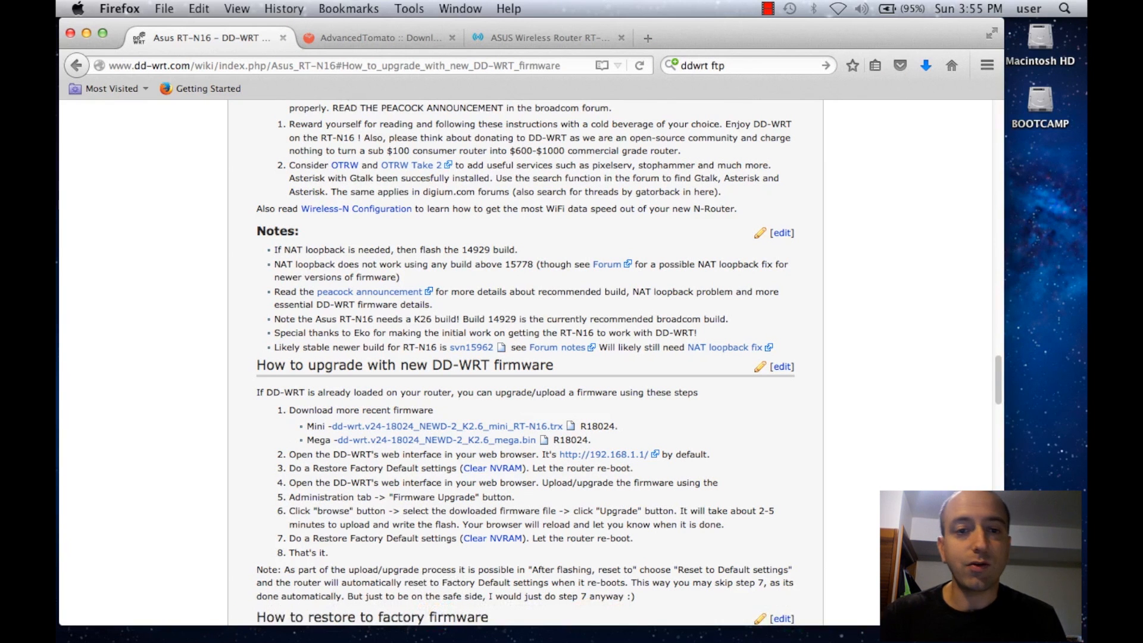
scroll(up, 3)
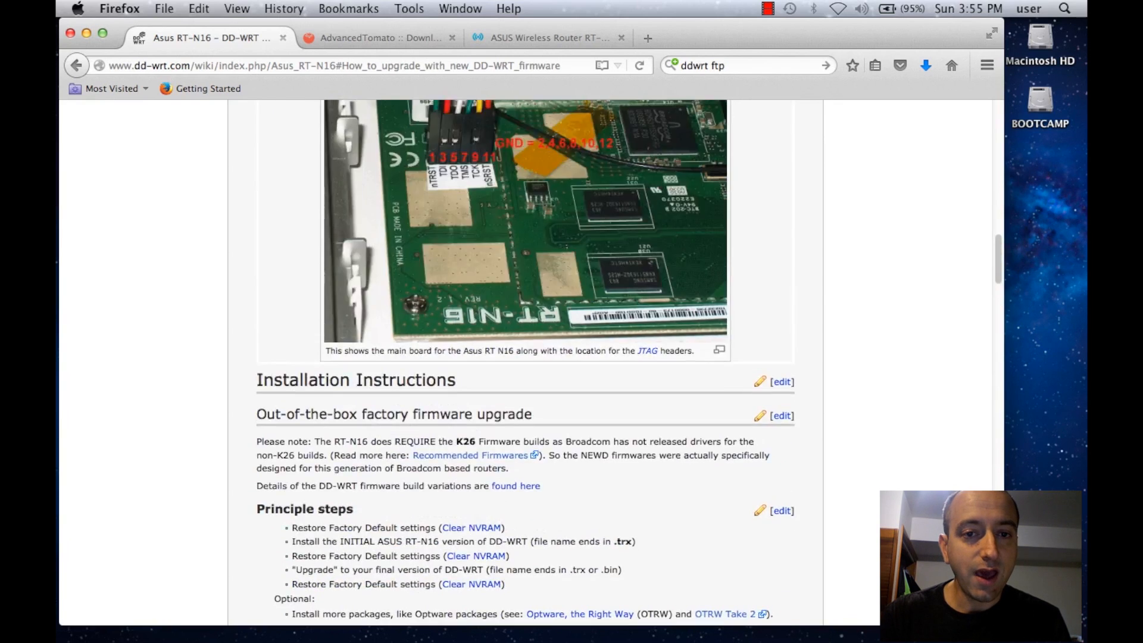
scroll(up, 3)
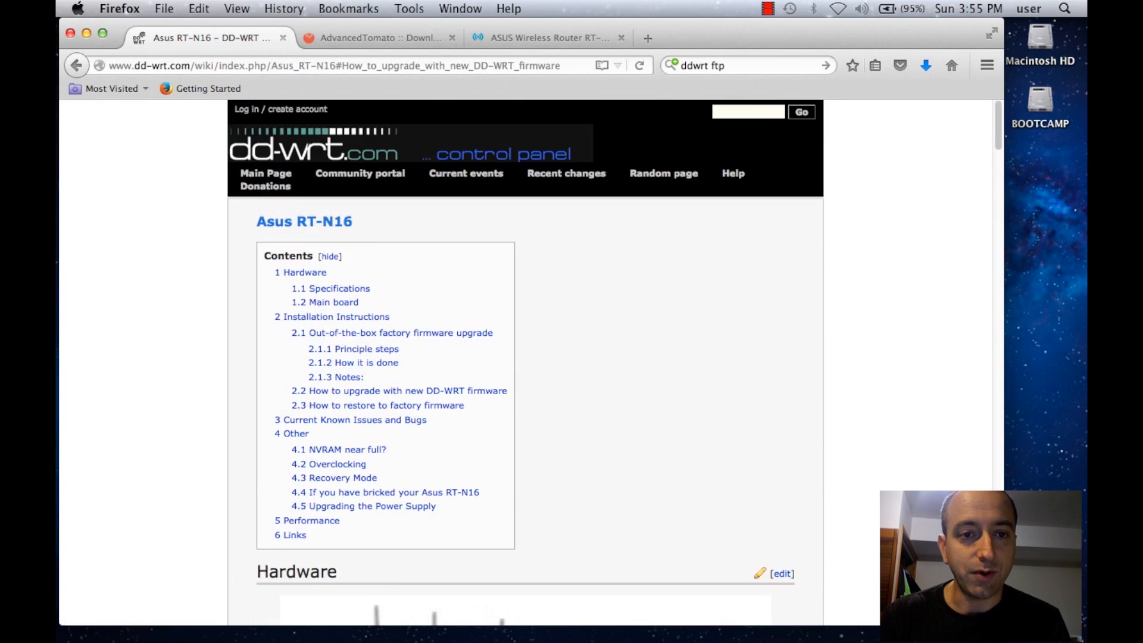
scroll(down, 3)
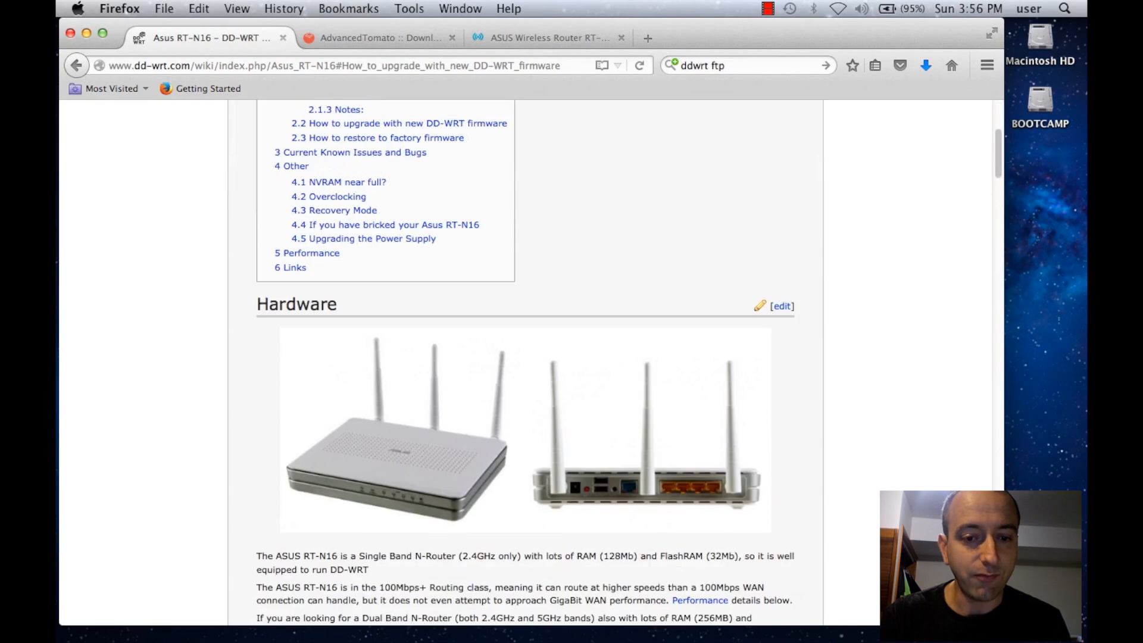
scroll(down, 3)
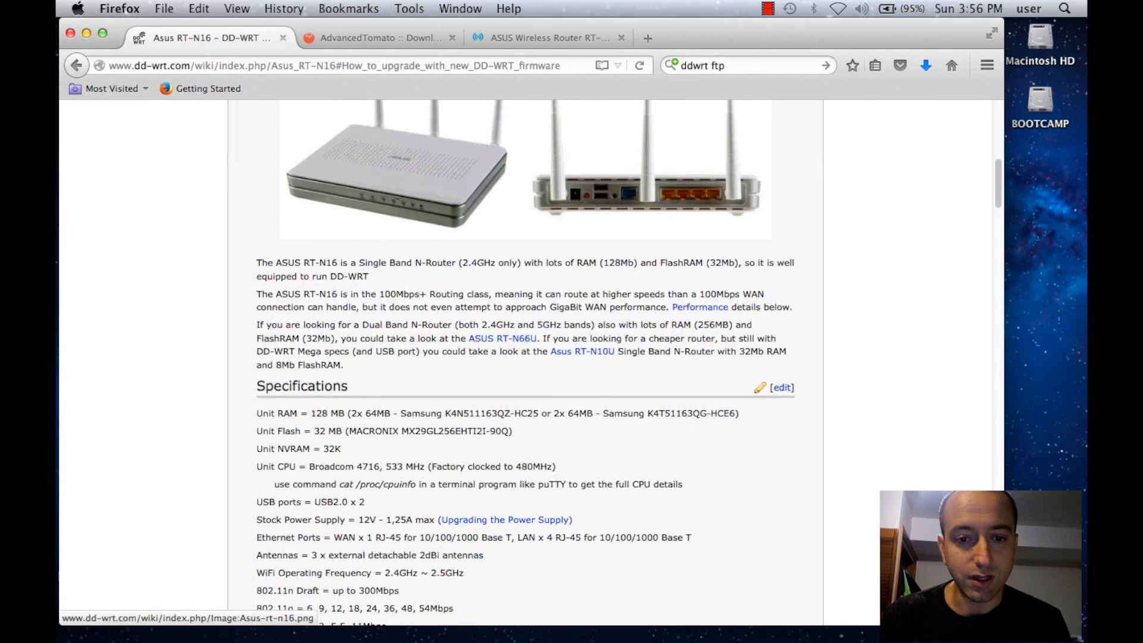
scroll(up, 3)
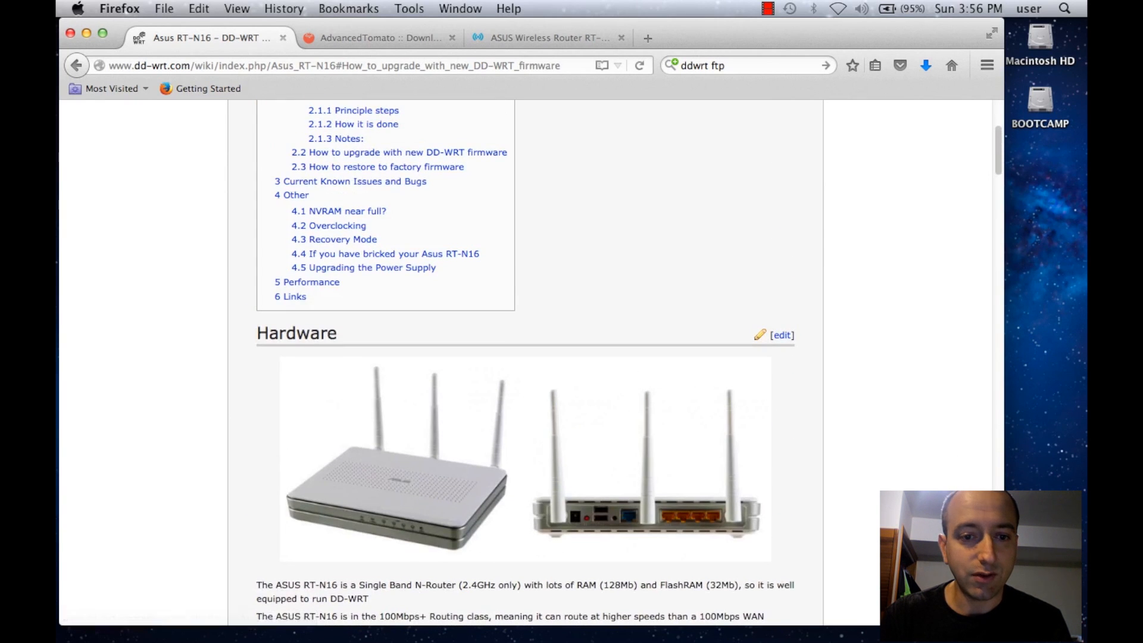
scroll(up, 3)
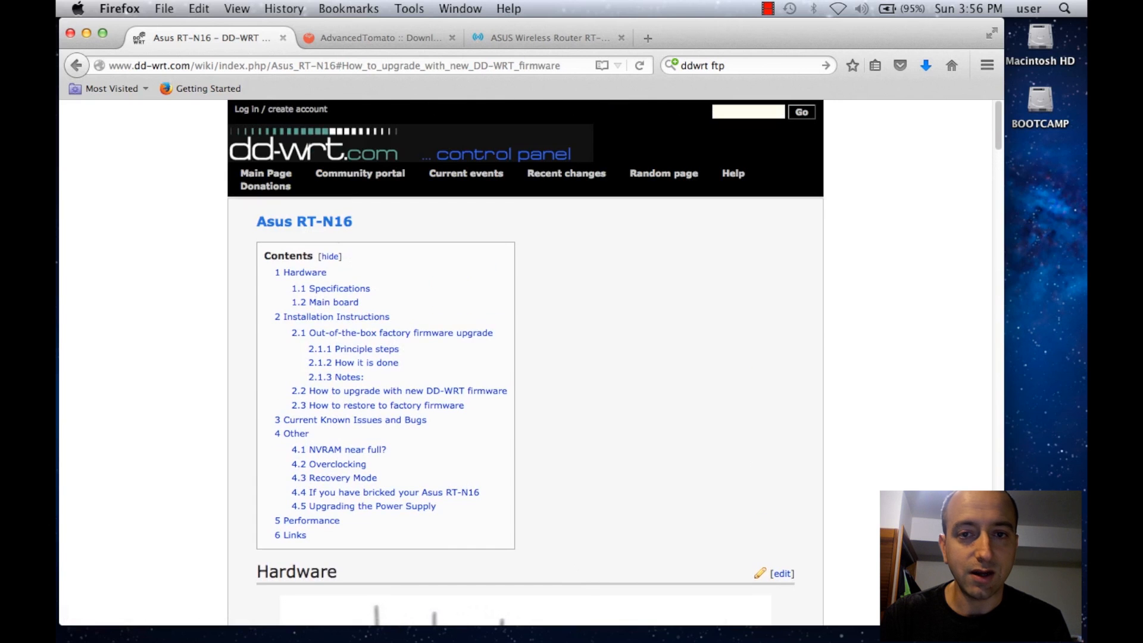
click(547, 37)
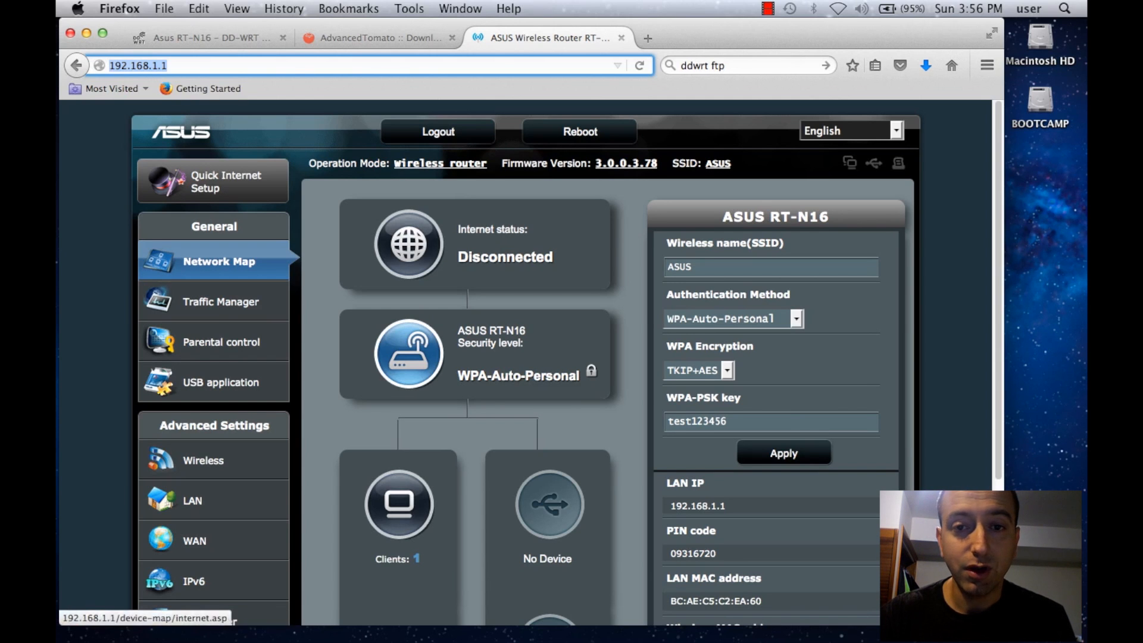
Scroll down the Network Map page past internet status, security and LAN details.
scroll(down, 3)
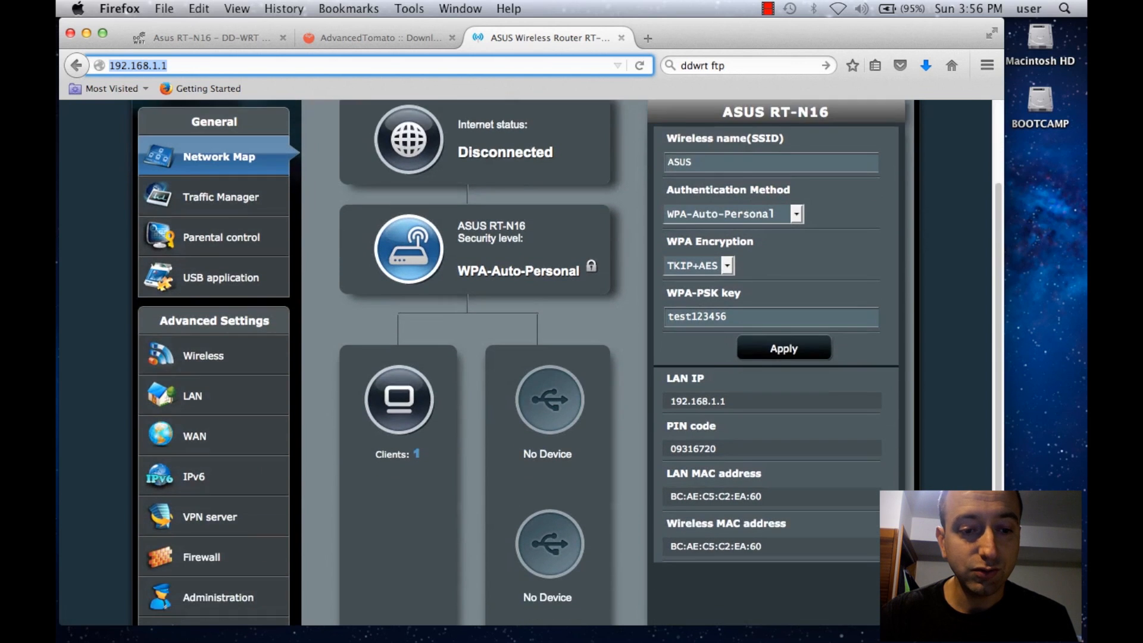
scroll(down, 3)
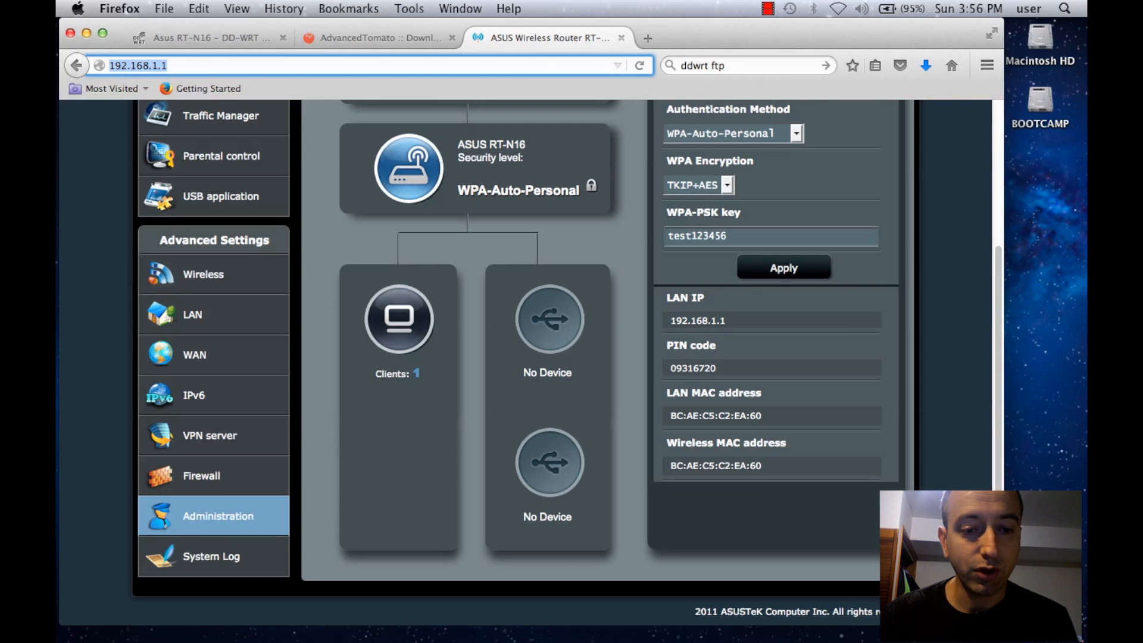
Go to Administration > Firmware Upgrade, showing current firmware 3.0.0.3.78.
click(217, 516)
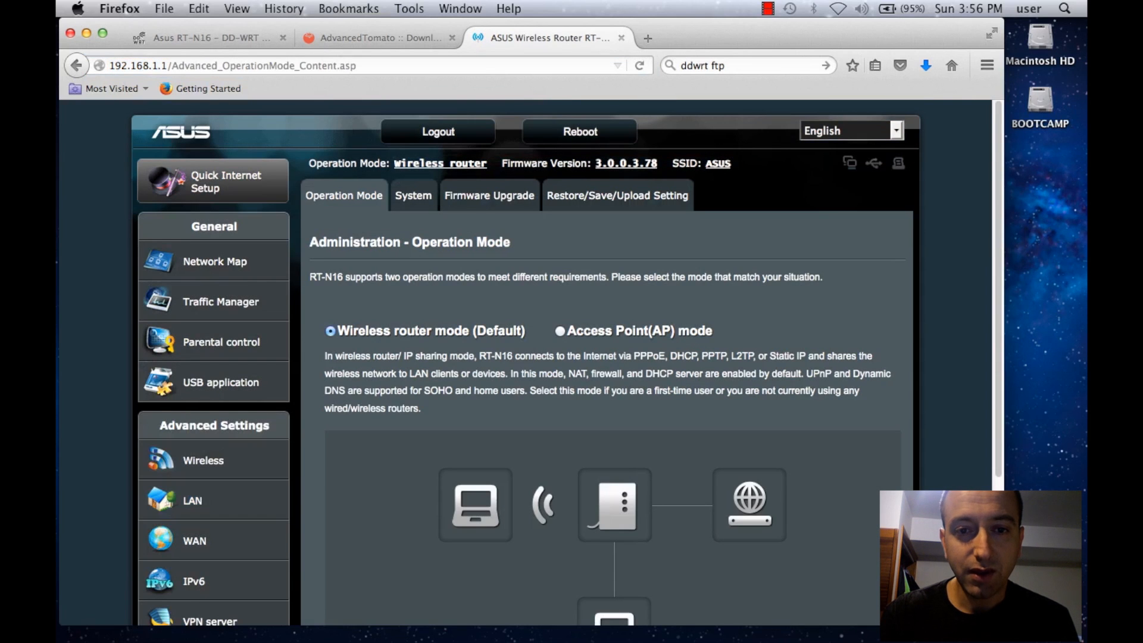
click(490, 196)
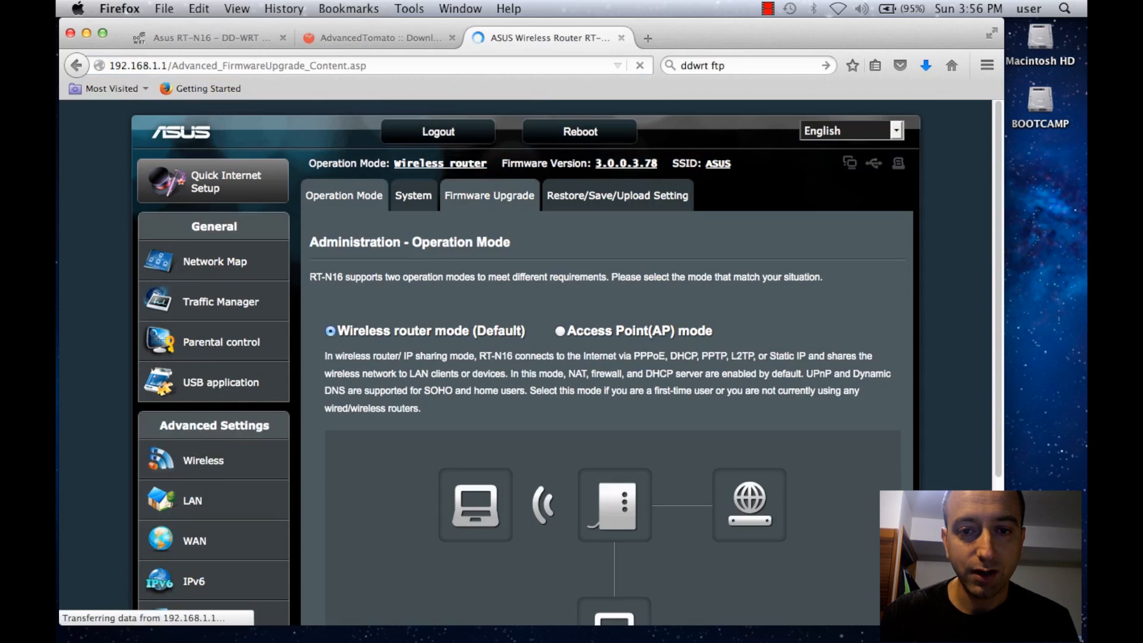
click(488, 195)
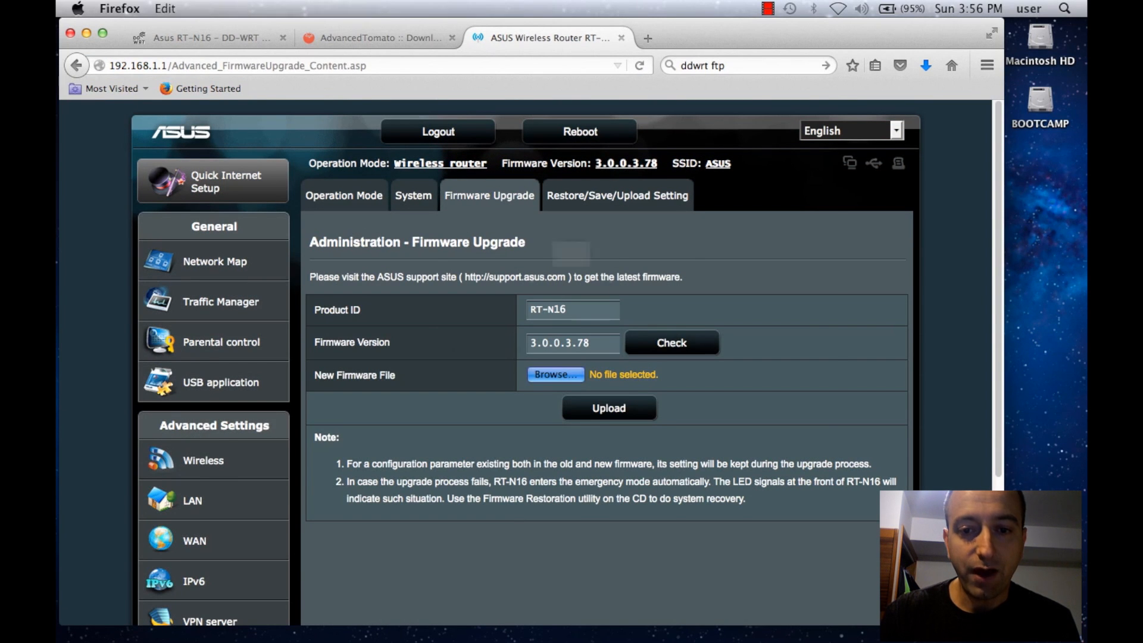
Choose dd-wrt.v24-28493_NEWD-2_K2.6_mini_RT-N16.trx from Downloads as the new firmware file.
click(556, 374)
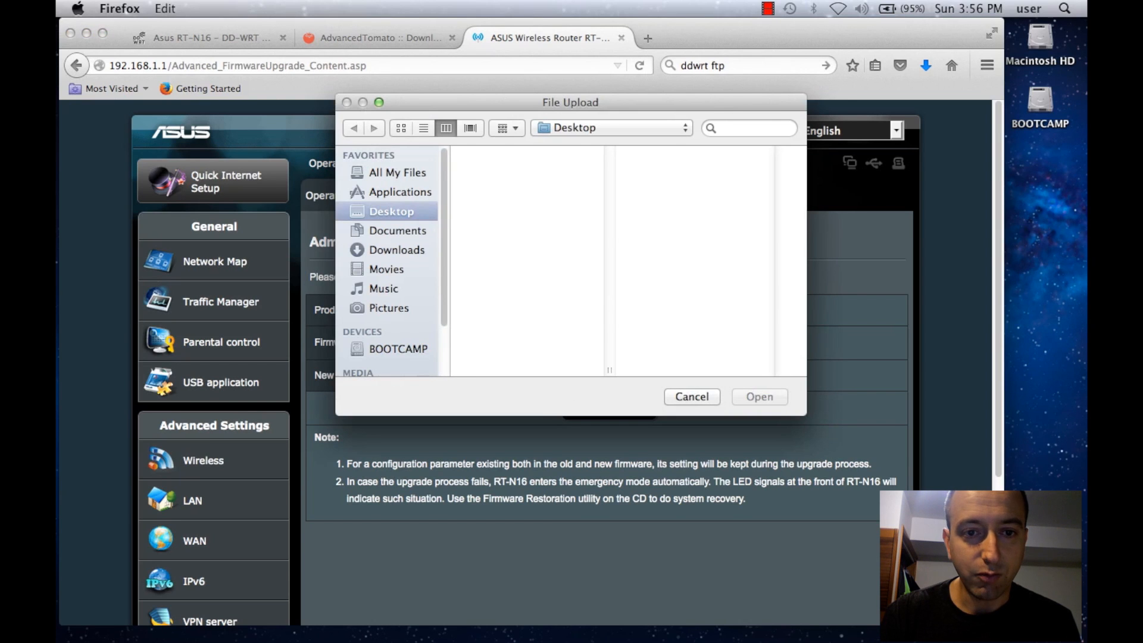
click(398, 249)
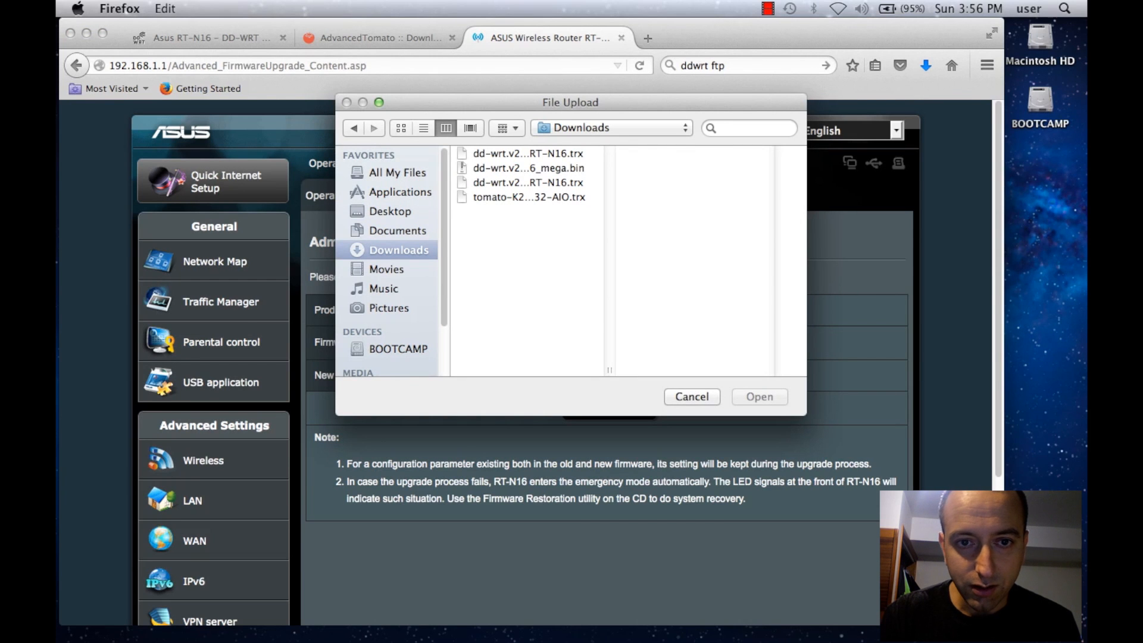
click(422, 127)
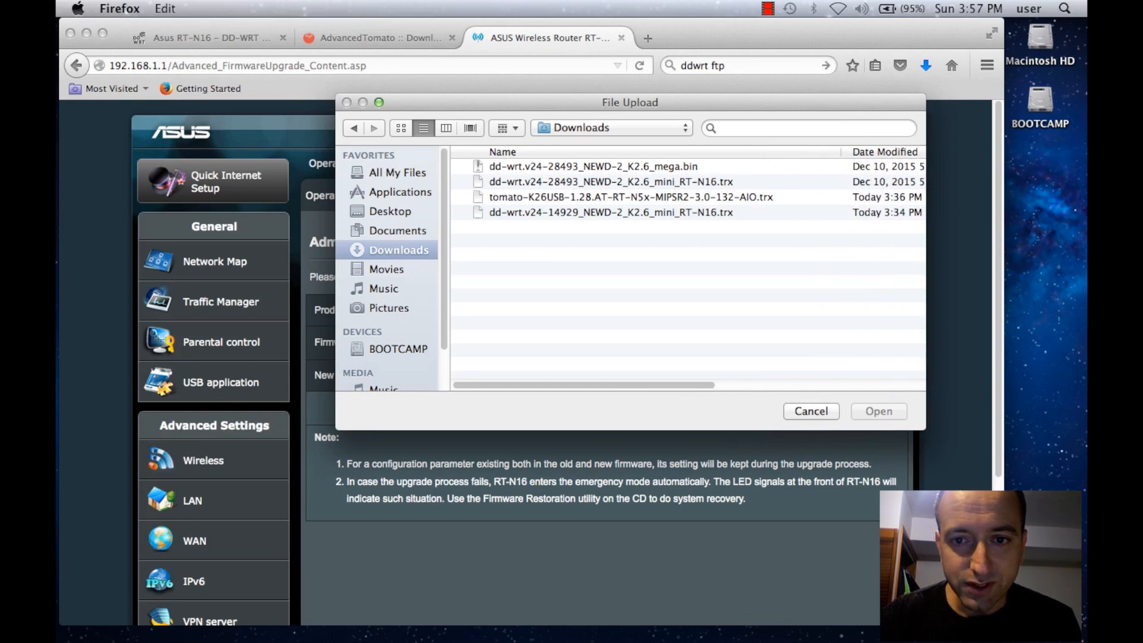
click(610, 212)
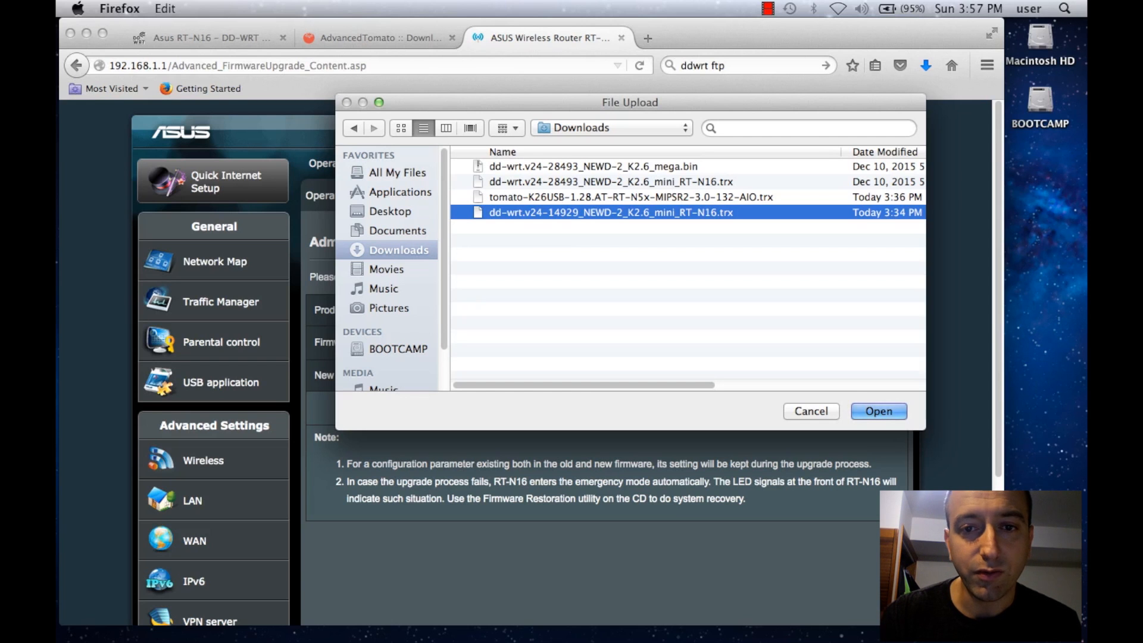
click(609, 181)
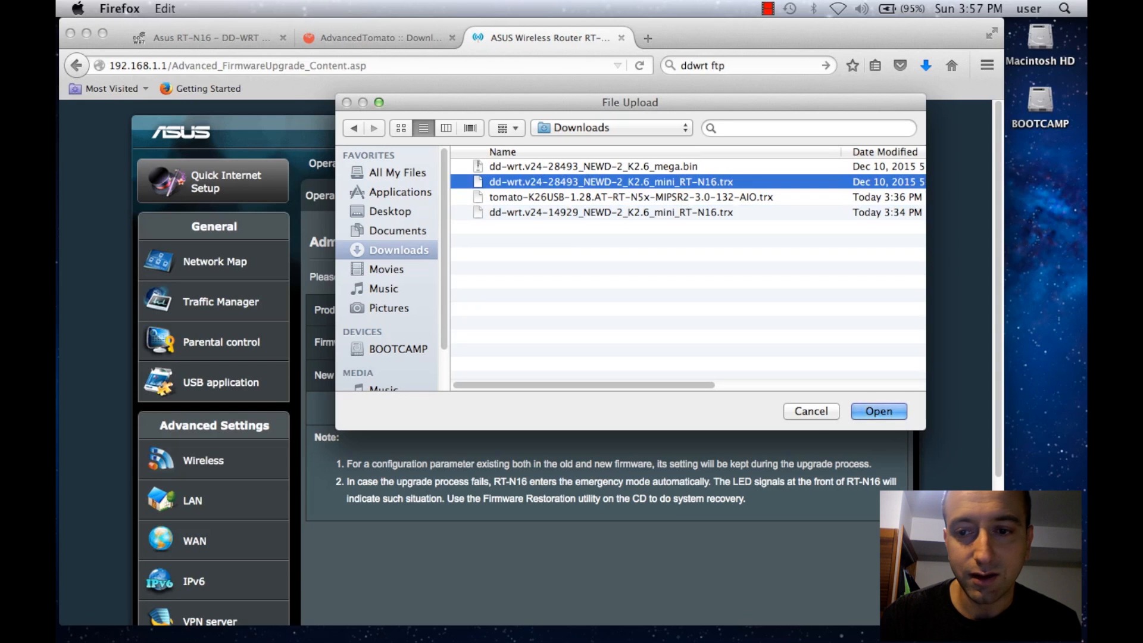
click(879, 411)
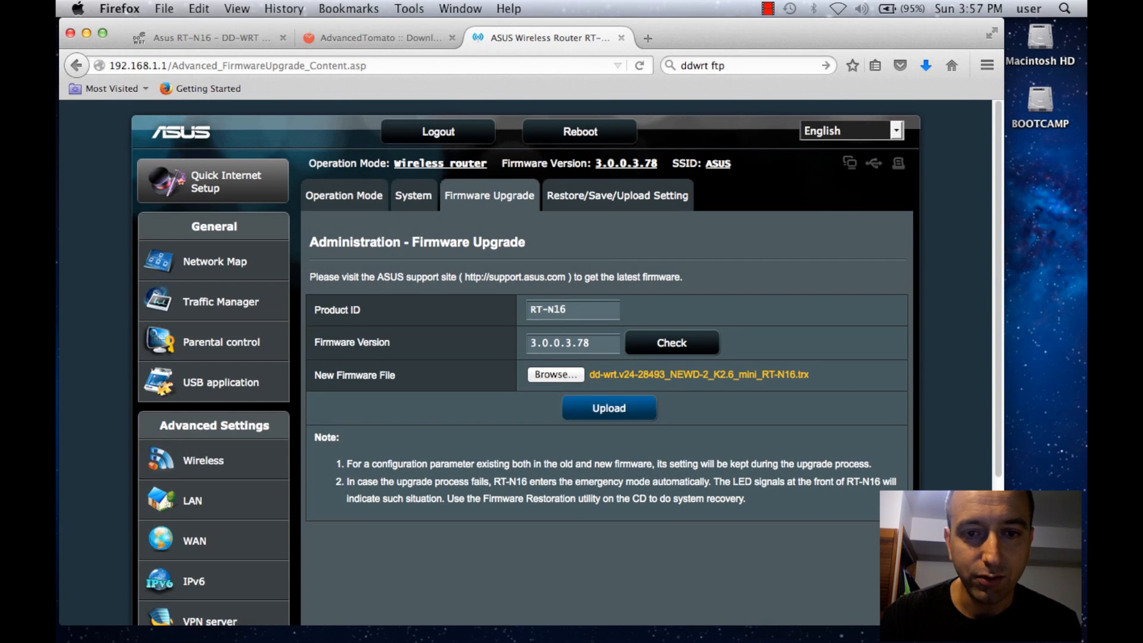
Upload the DD-WRT mini image, then submit a new router username and password after reboot.
click(608, 407)
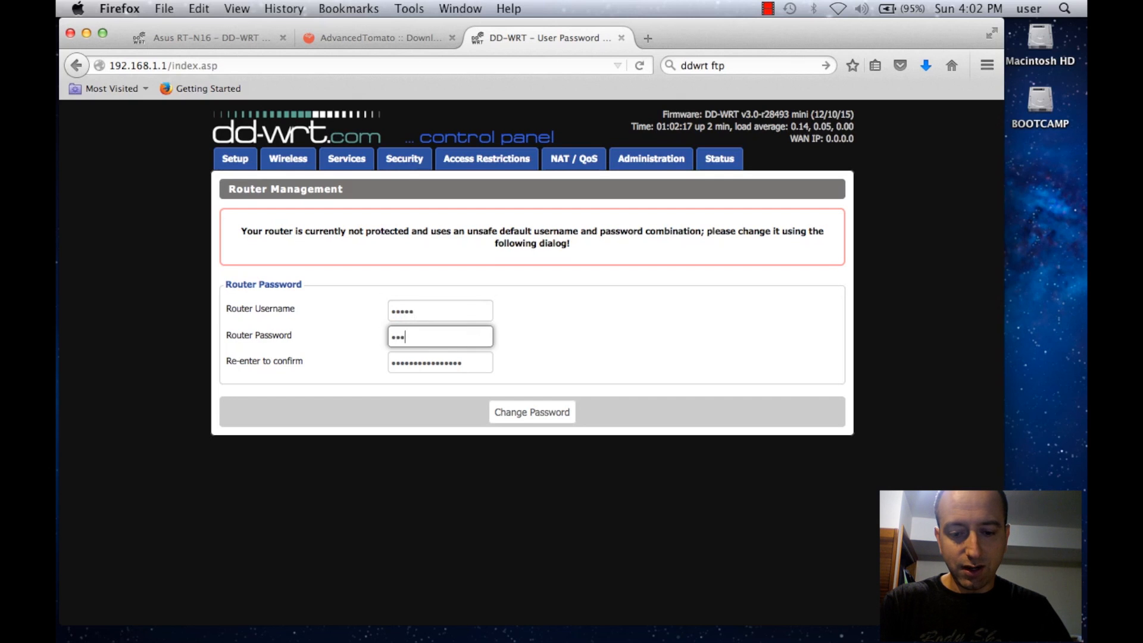
click(439, 362)
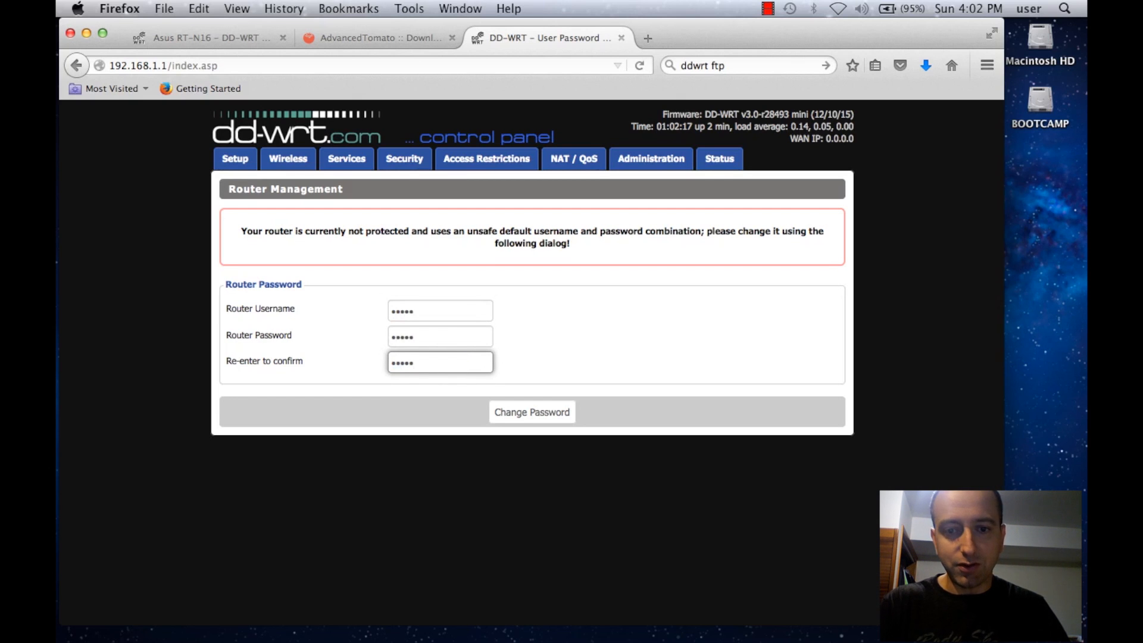
click(531, 412)
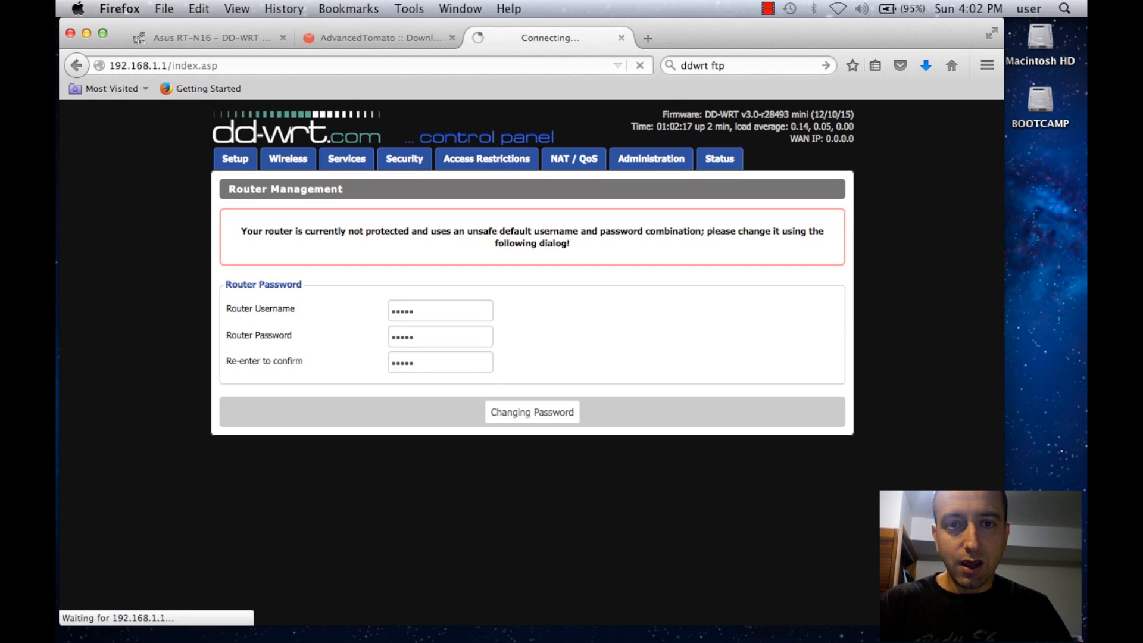
Confirm the credentials and go to the DD-WRT Administration Management page.
click(531, 412)
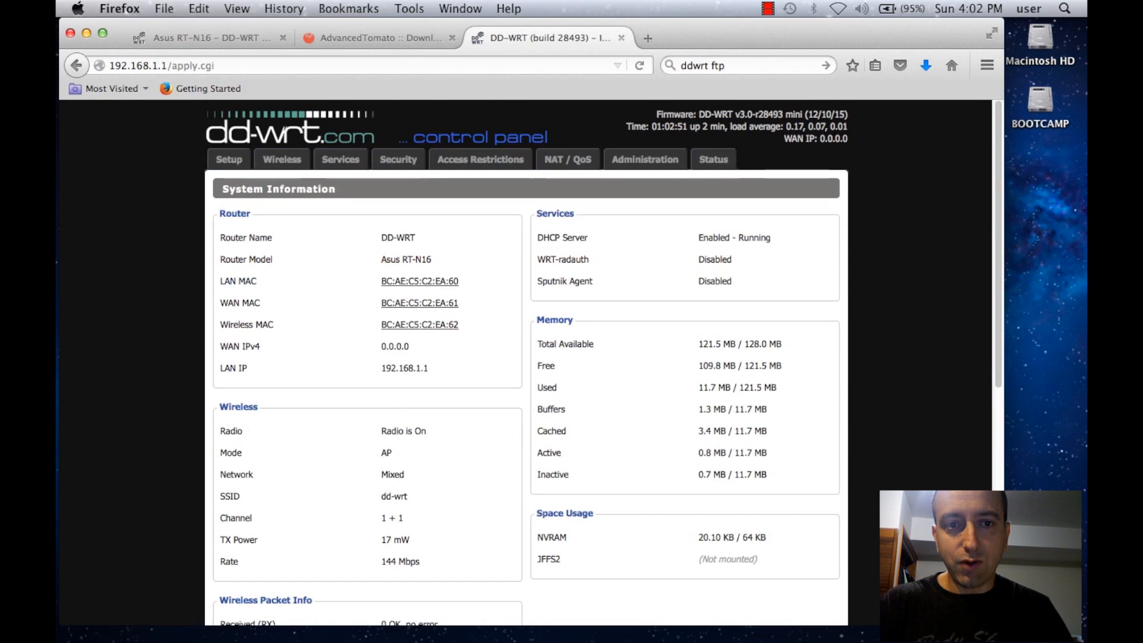
mouse_move(644, 158)
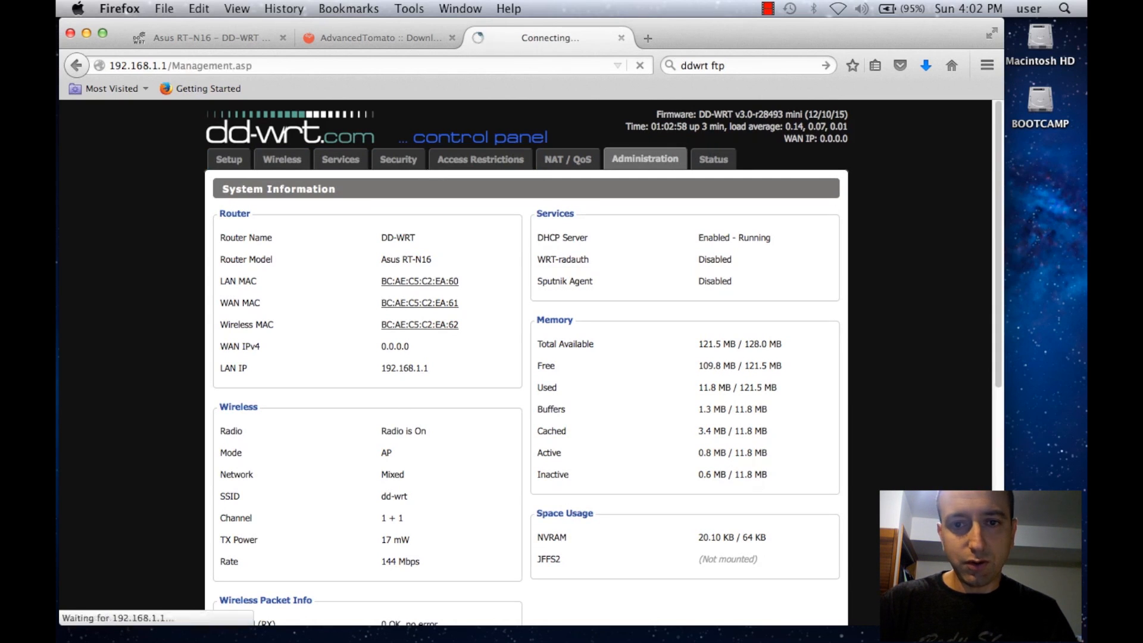
click(644, 159)
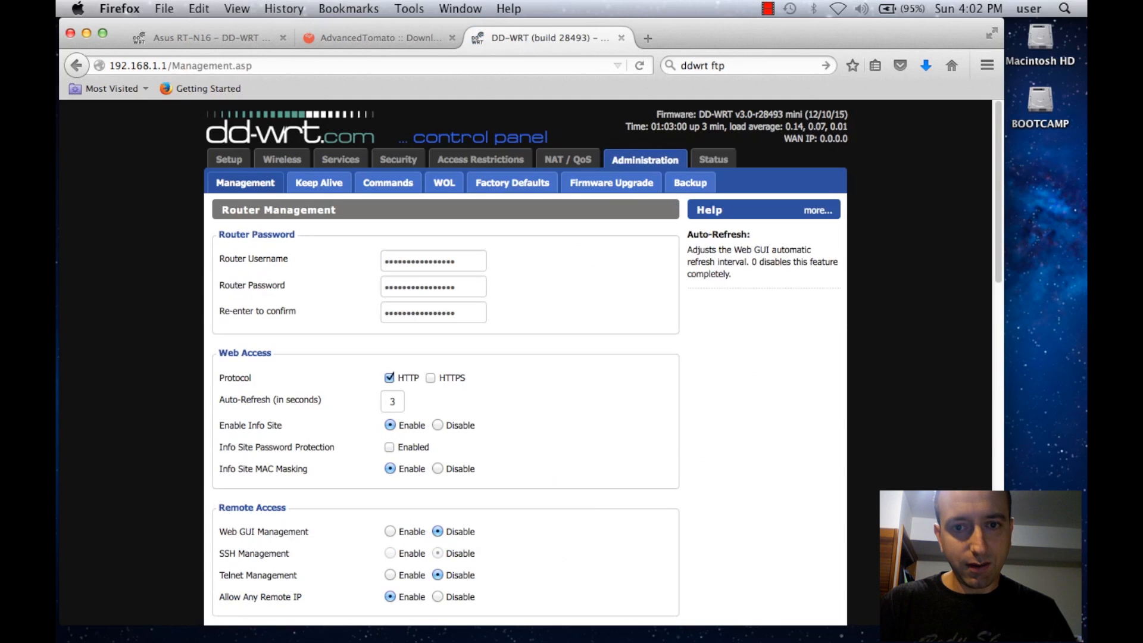
Upgrade to the DD-WRT mega .bin from Downloads with 'Reset to Default settings' selected.
click(610, 182)
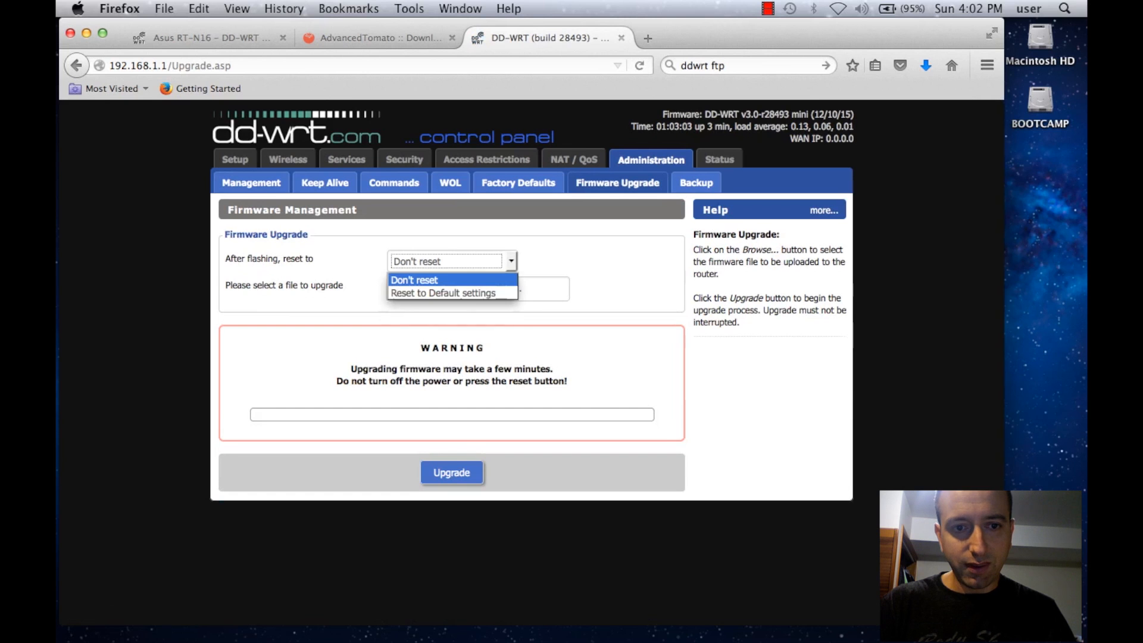
click(443, 293)
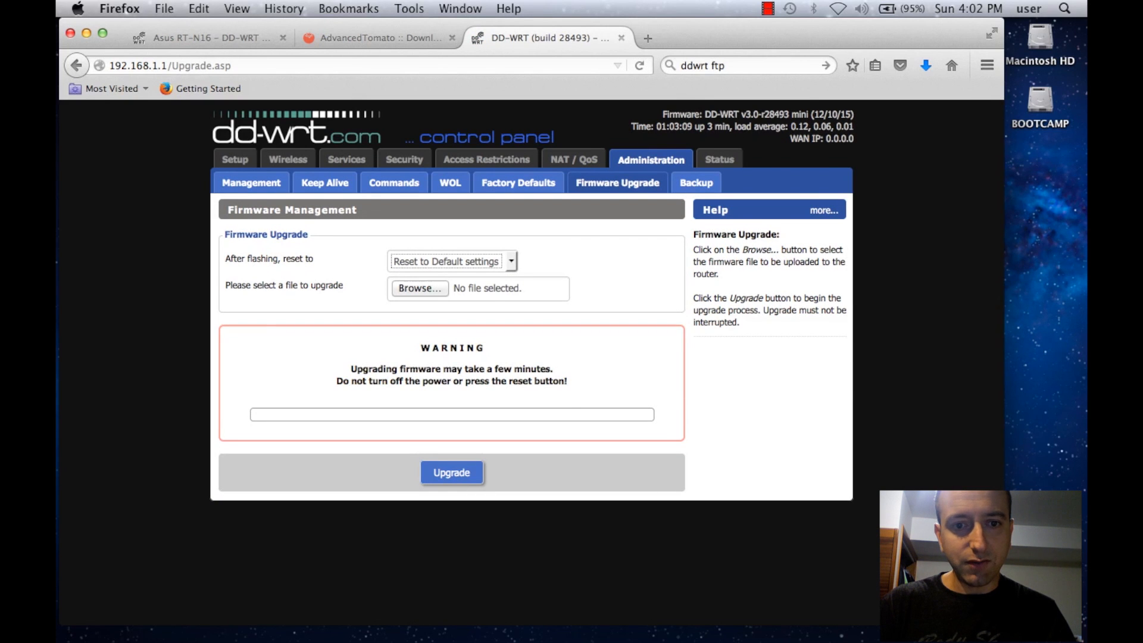
click(420, 288)
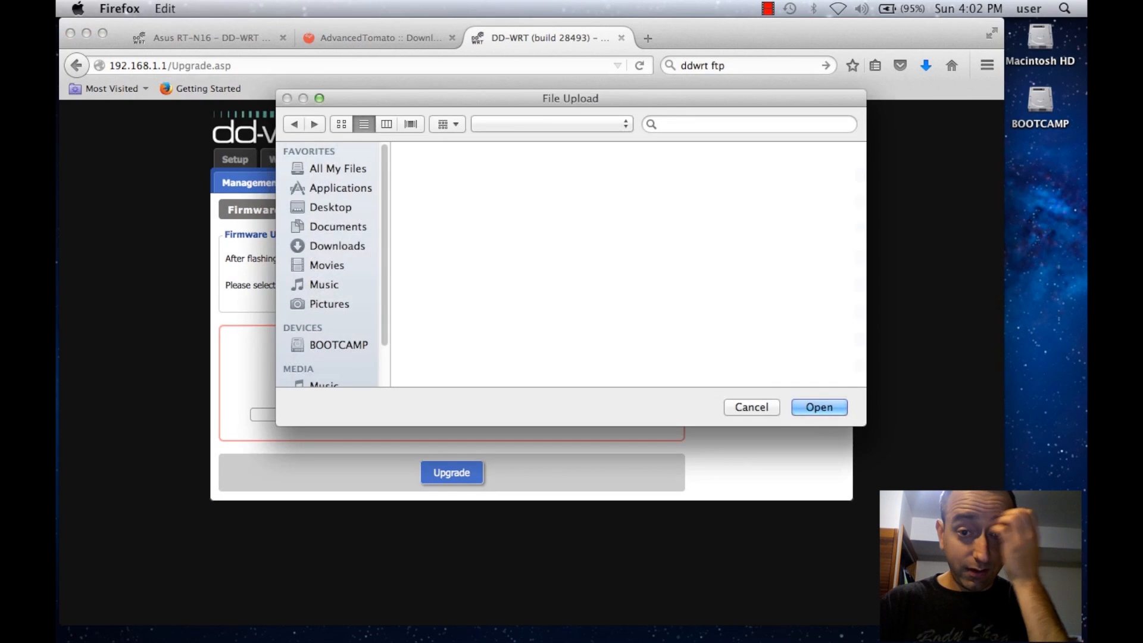
click(337, 245)
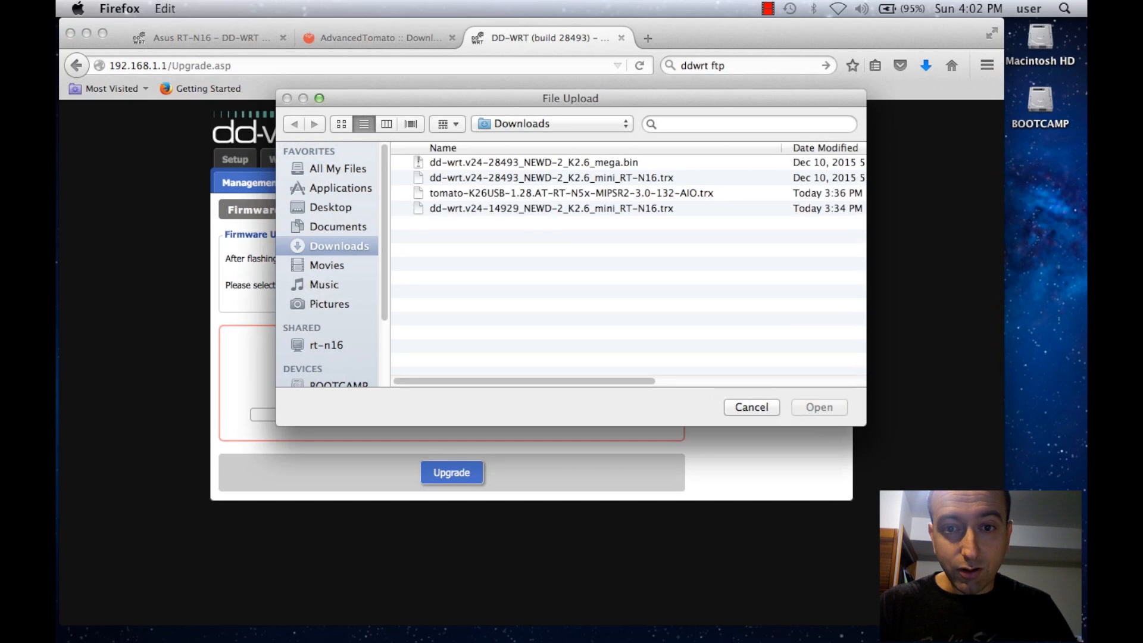
click(533, 162)
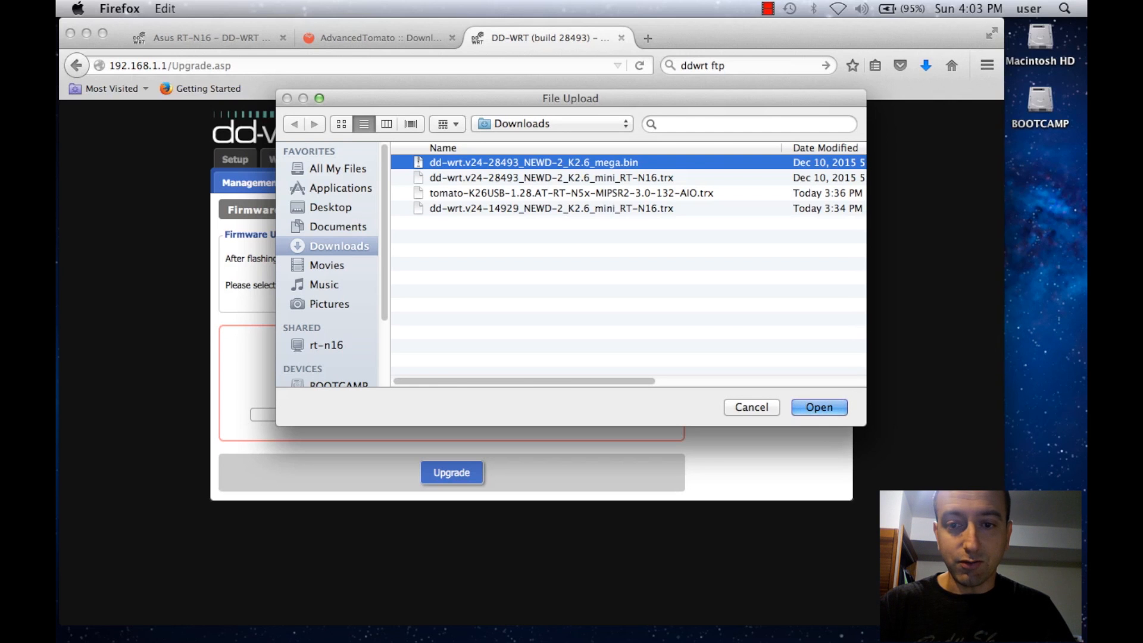
click(819, 407)
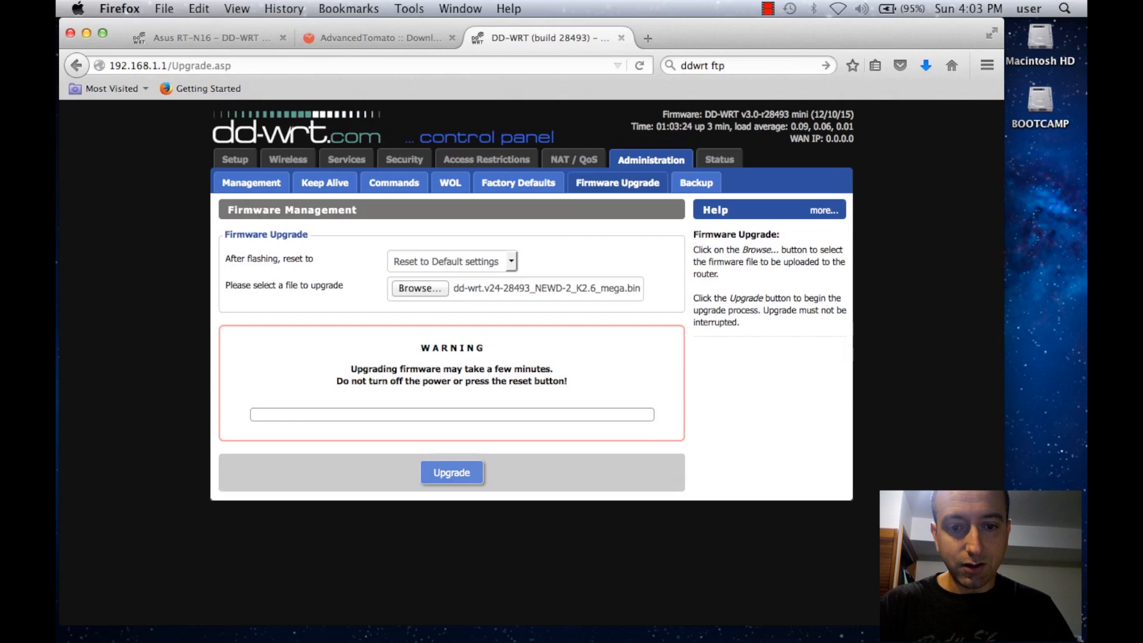
click(450, 473)
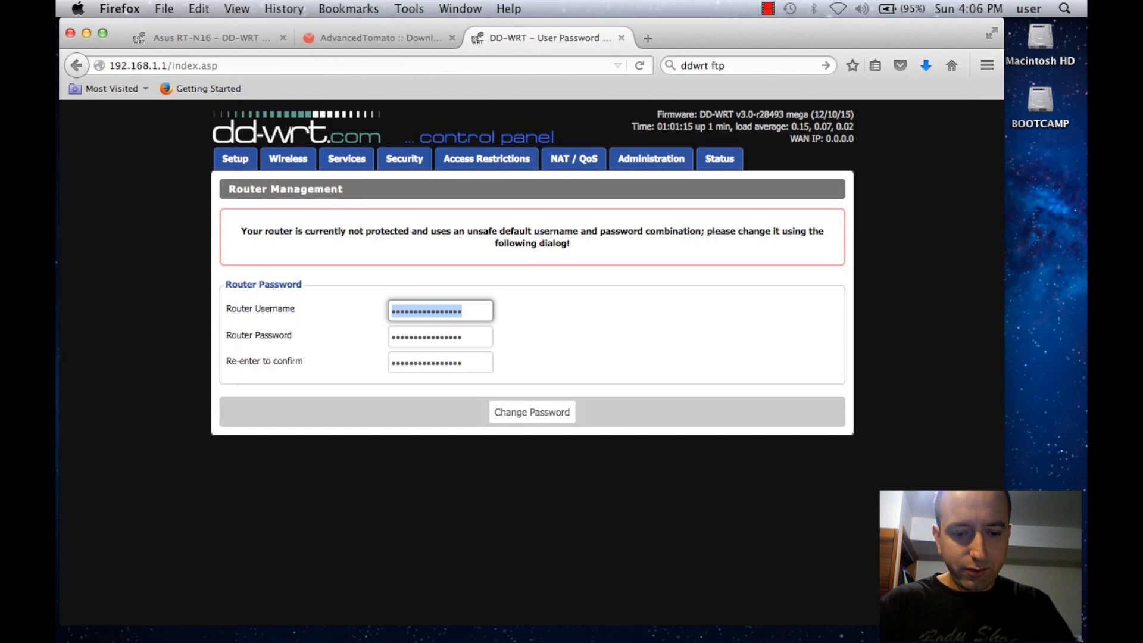
Enter a new router username and password and submit them via Change Password.
click(439, 336)
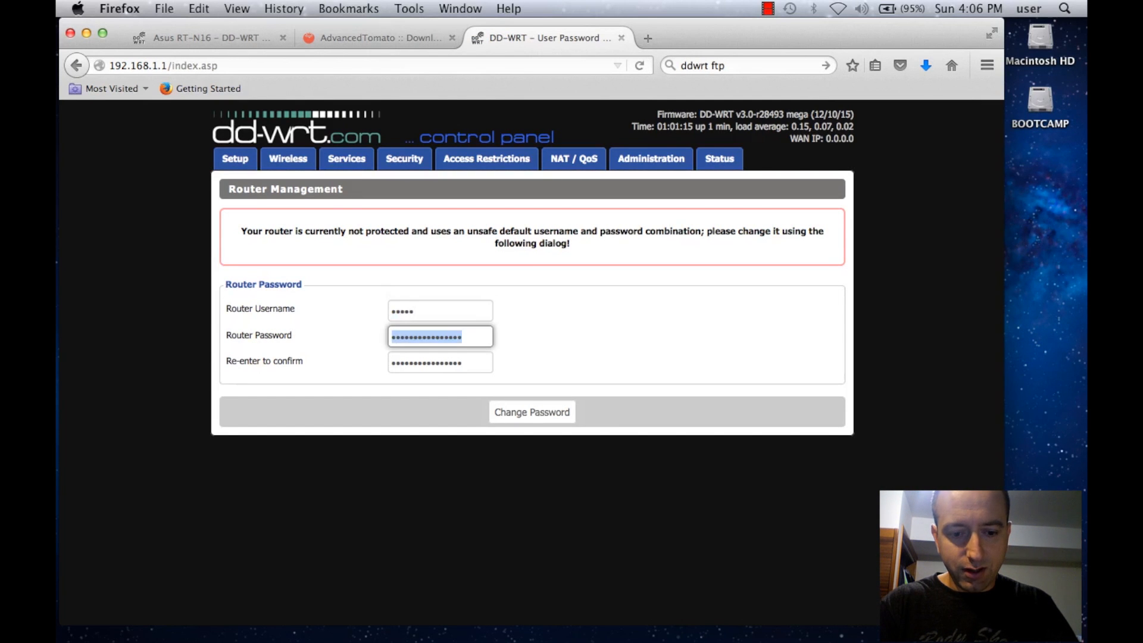
text(•••••)
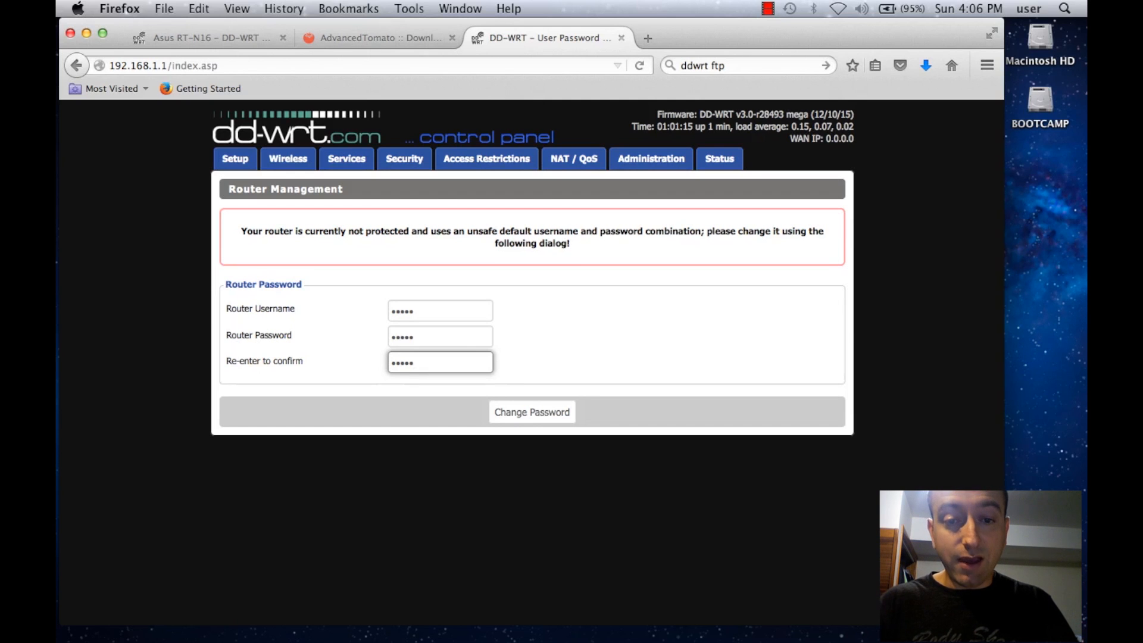
click(531, 412)
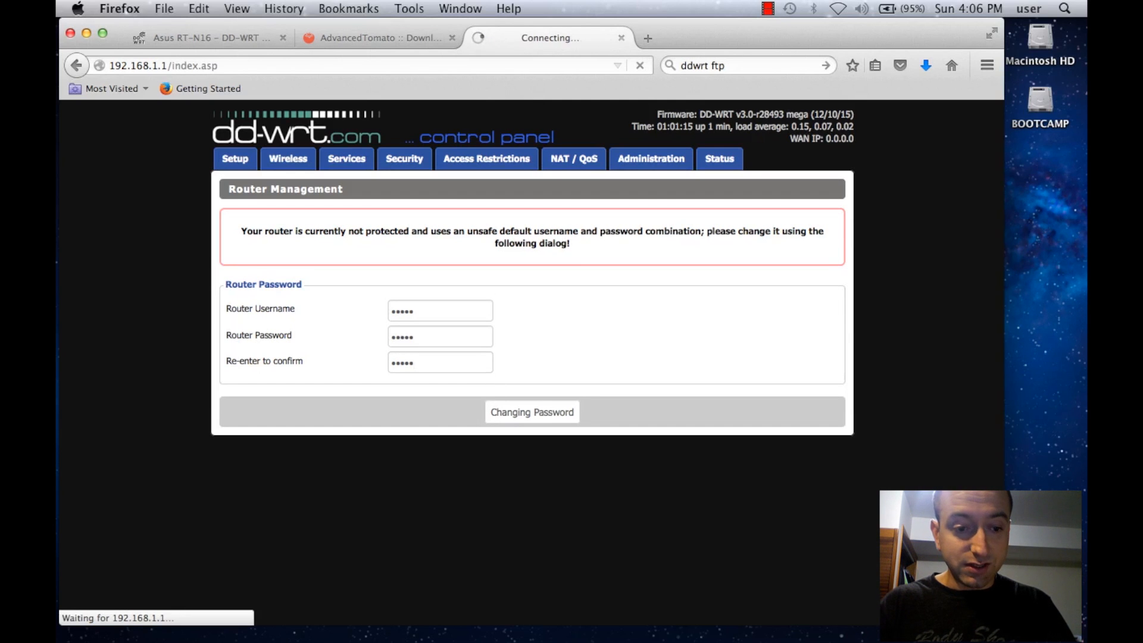
click(531, 412)
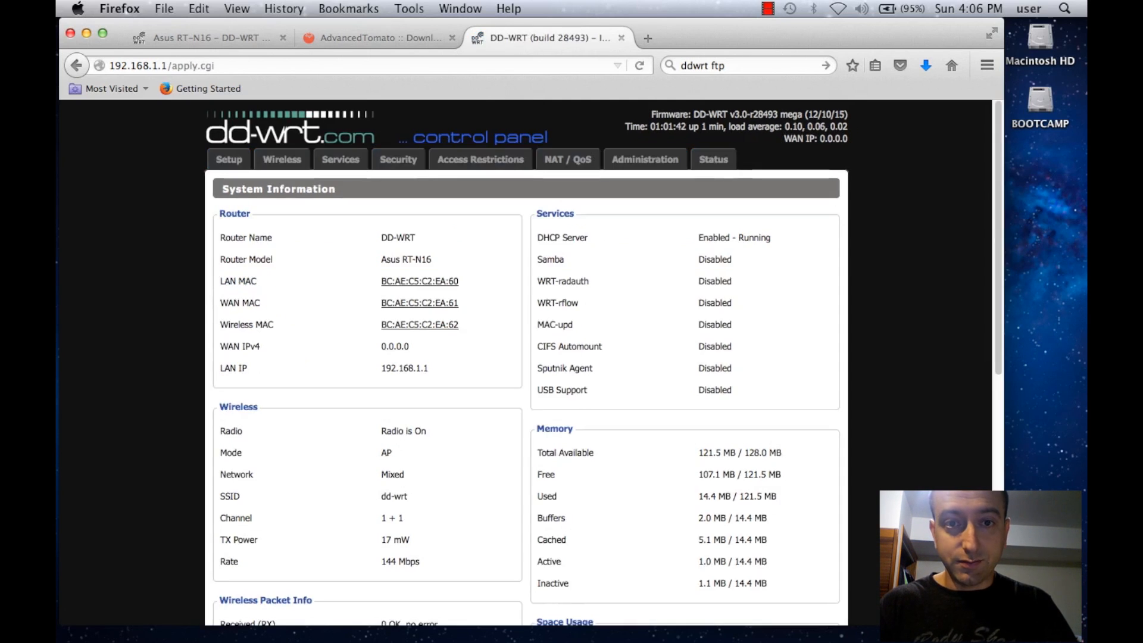
mouse_move(644, 158)
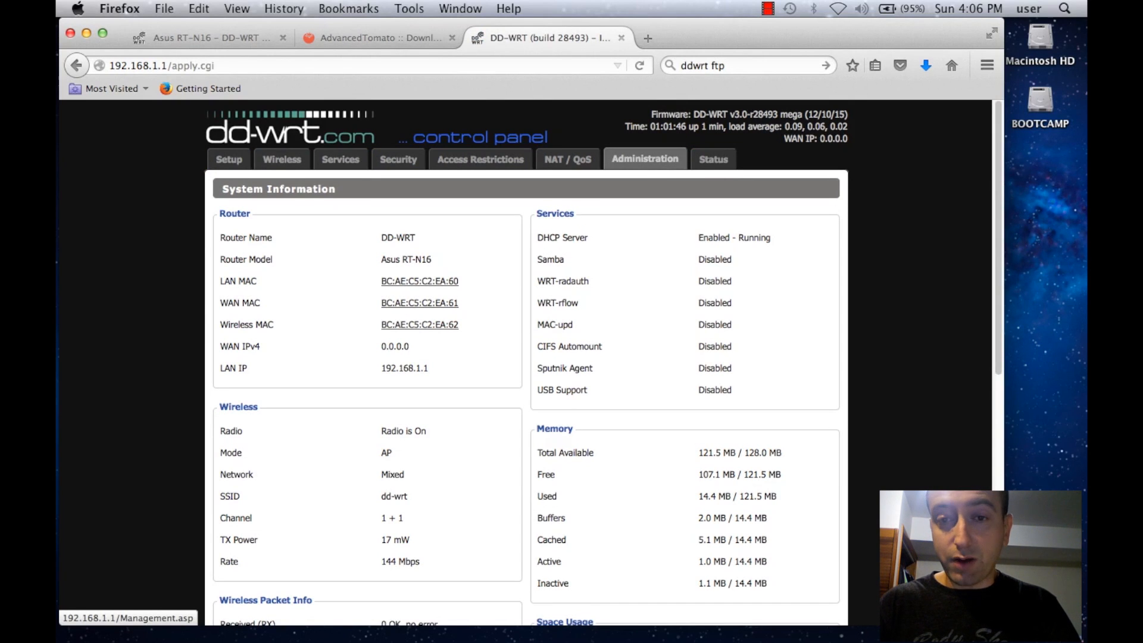
Go to Administration > Firmware Upgrade on the mega build.
click(644, 158)
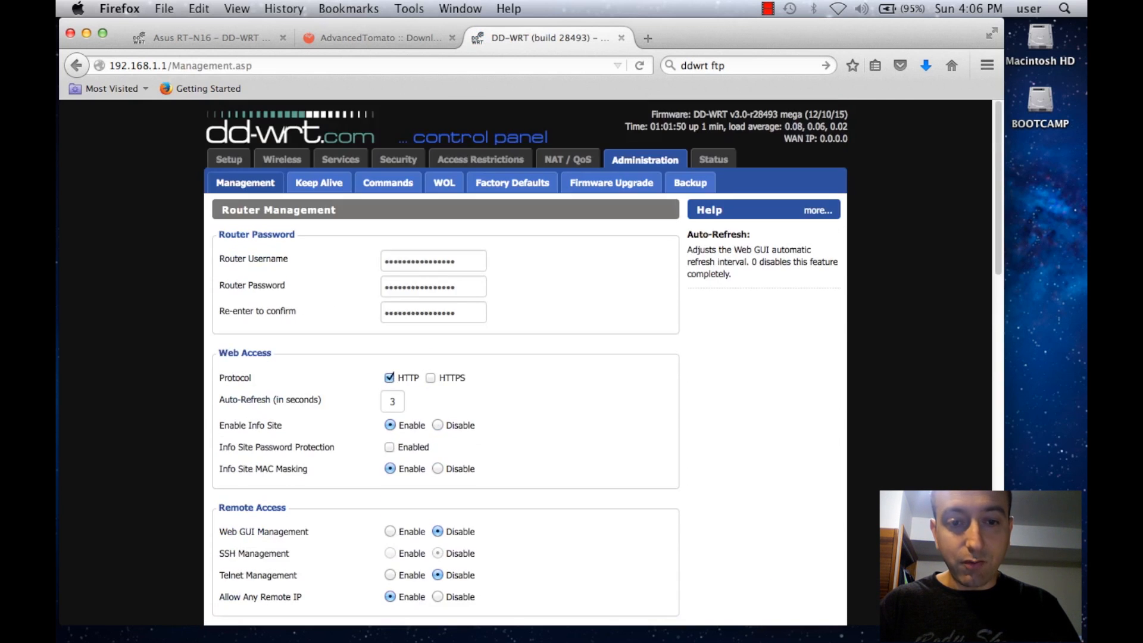
click(610, 182)
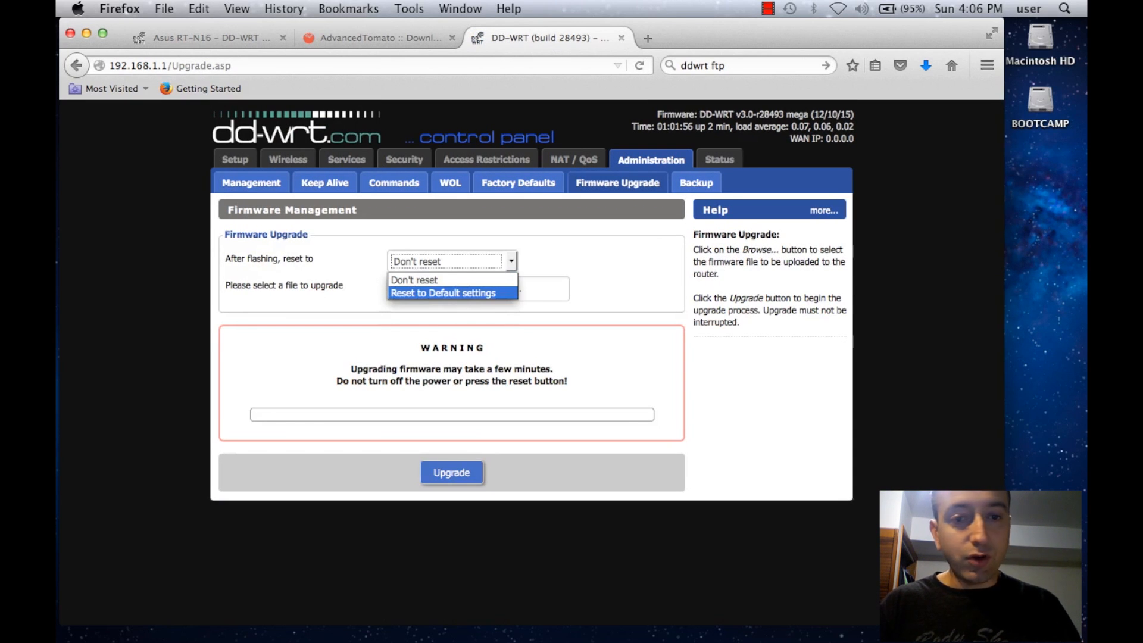
Upgrade to the AdvancedTomato RT-N5x .trx from Downloads with 'Reset to Default settings' selected.
click(443, 293)
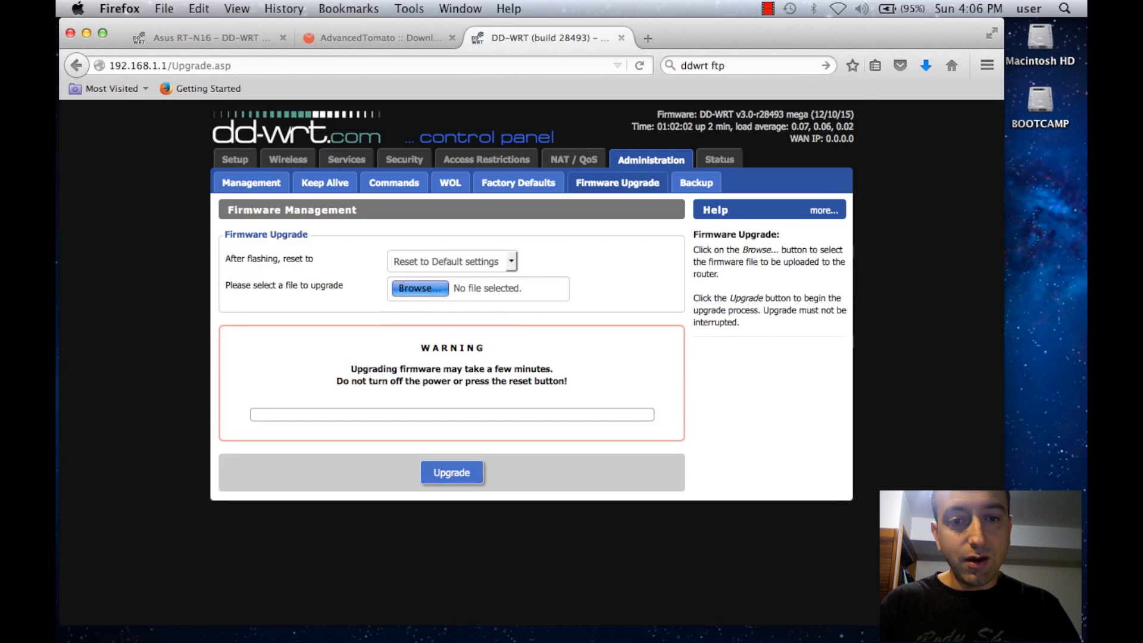
click(419, 288)
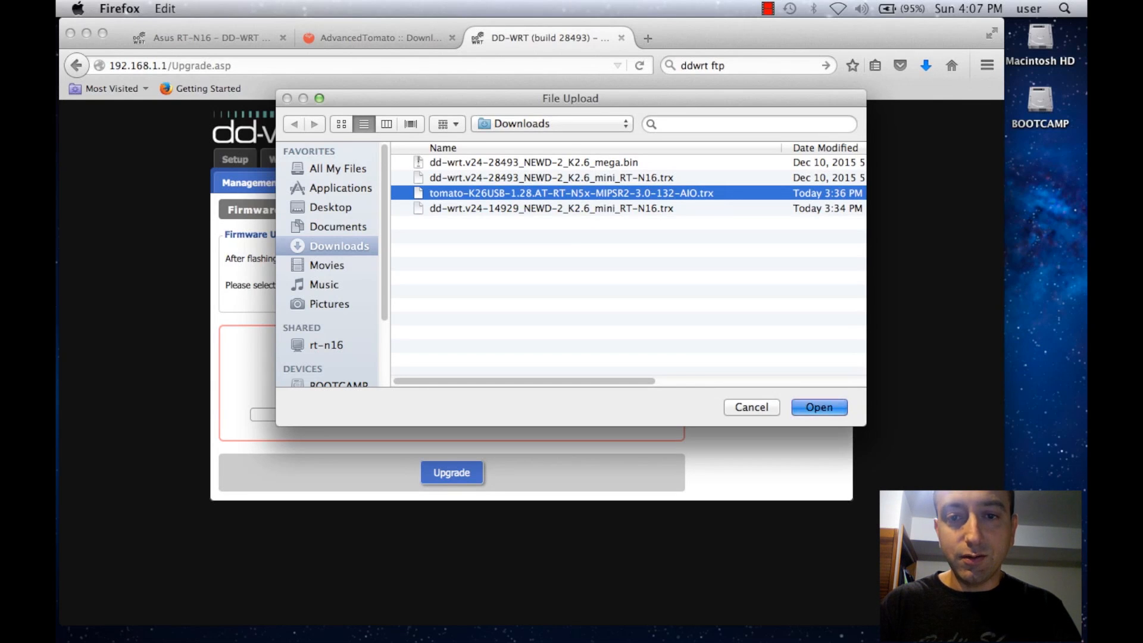
click(818, 407)
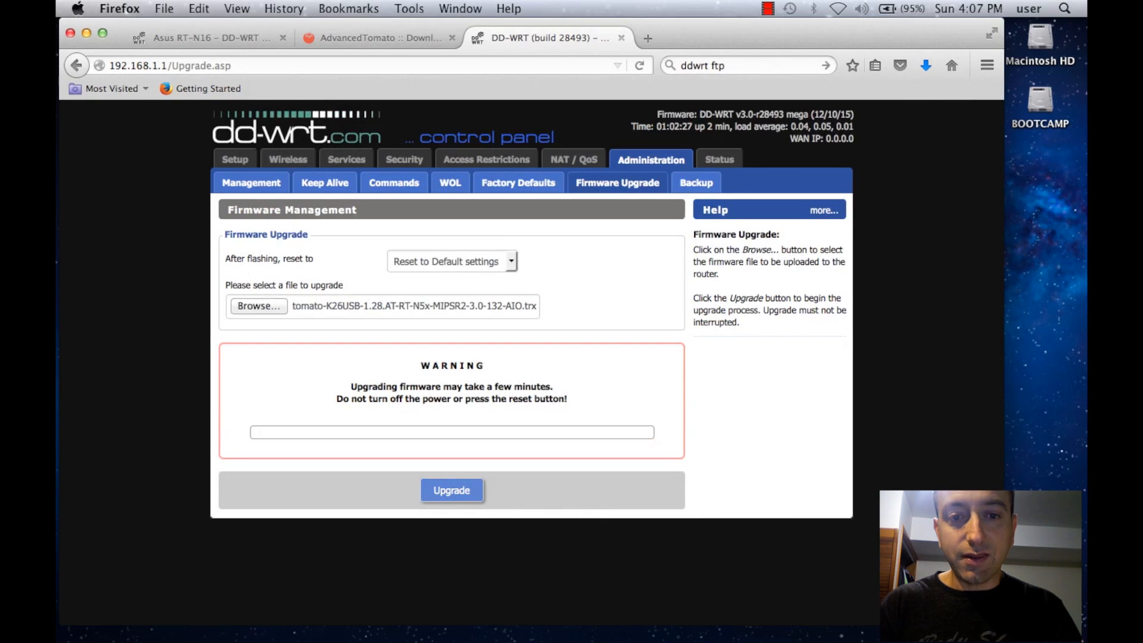
click(451, 490)
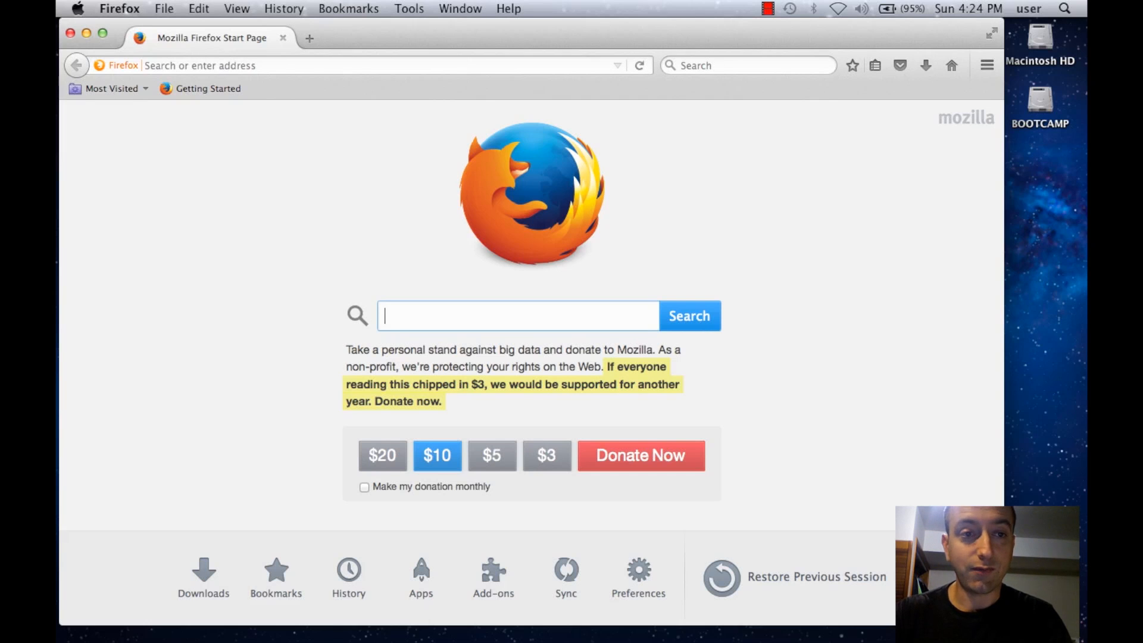
Log into the router at 192.168.1.1 and dismiss the save-password prompt to reach the Status Overview.
text(192.168.1.1/)
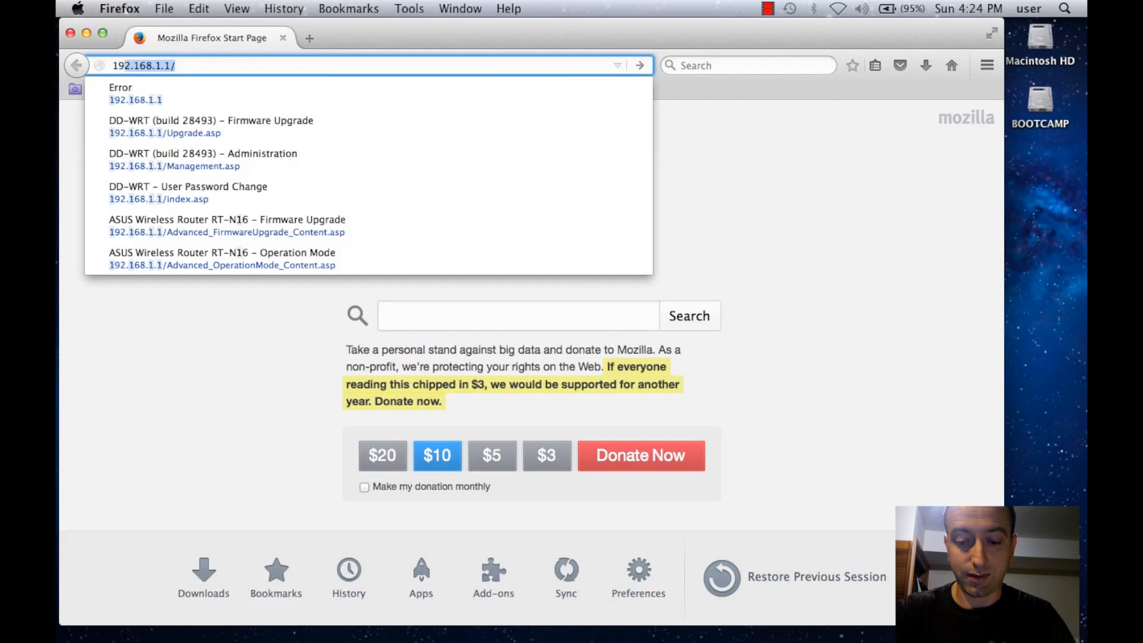
key(Return)
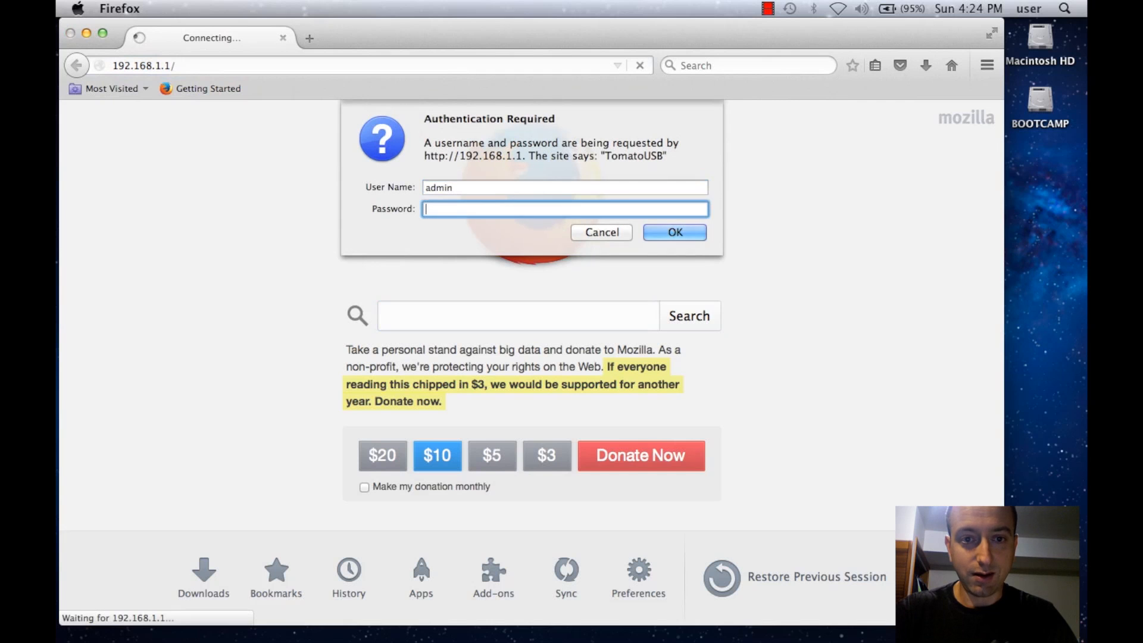
click(671, 232)
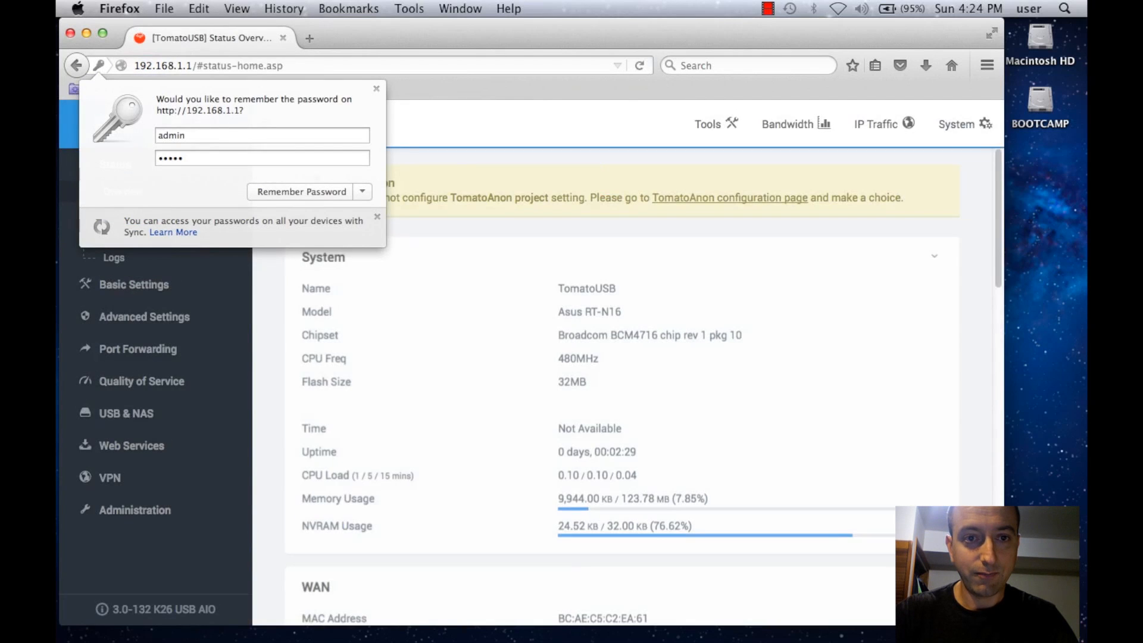
click(376, 88)
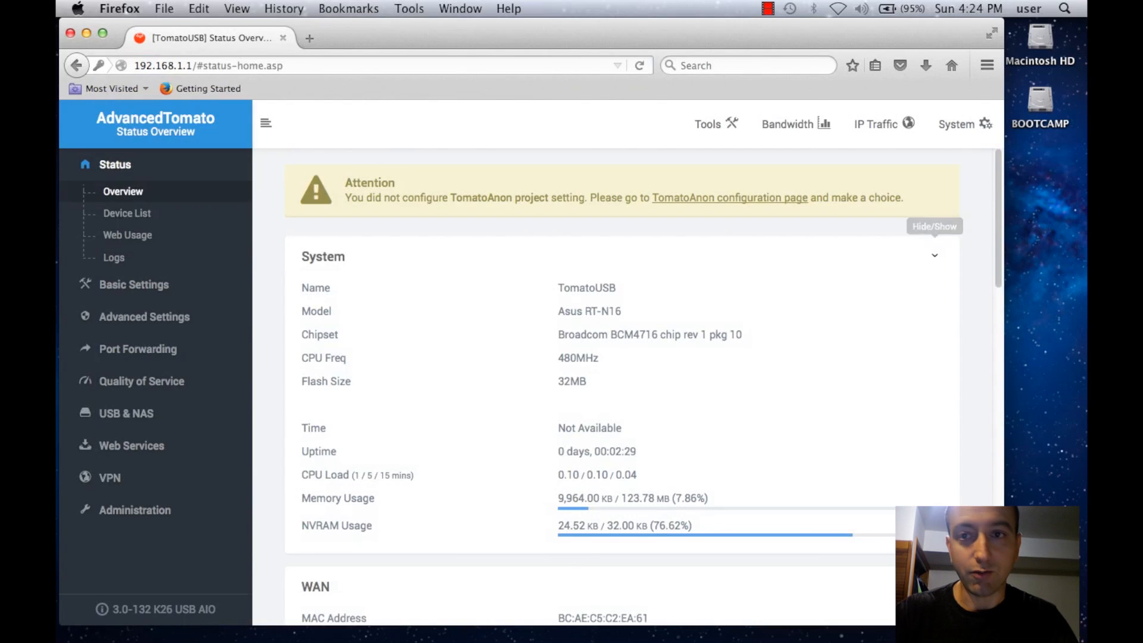